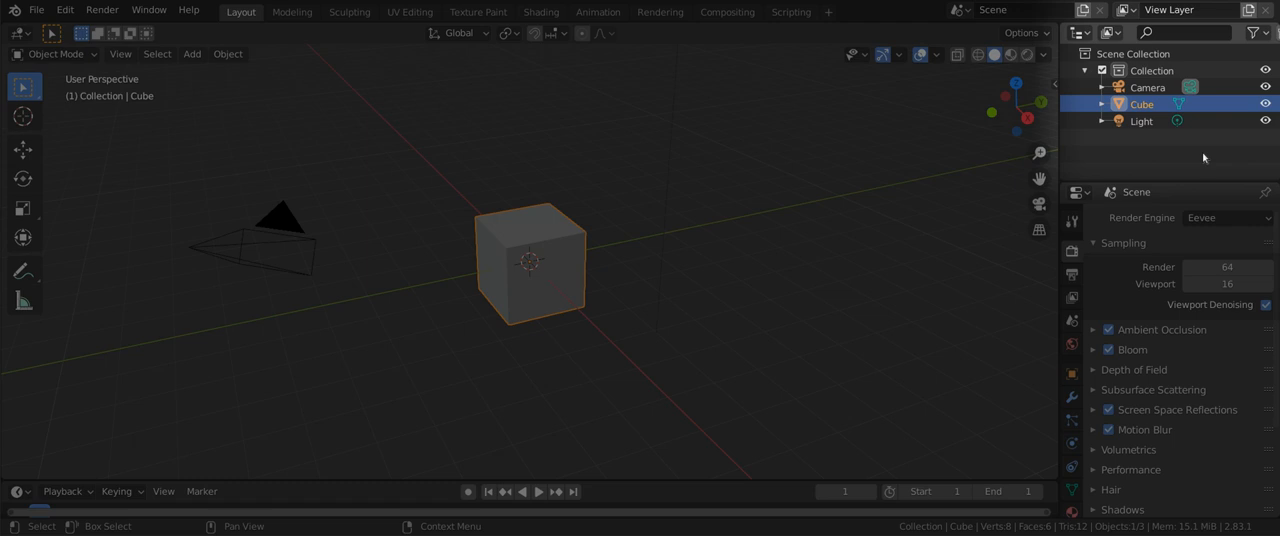
- Rename the default collection in the Outliner to 'Crate'
{"action": "double_click", "coordinate": [1150, 68]}
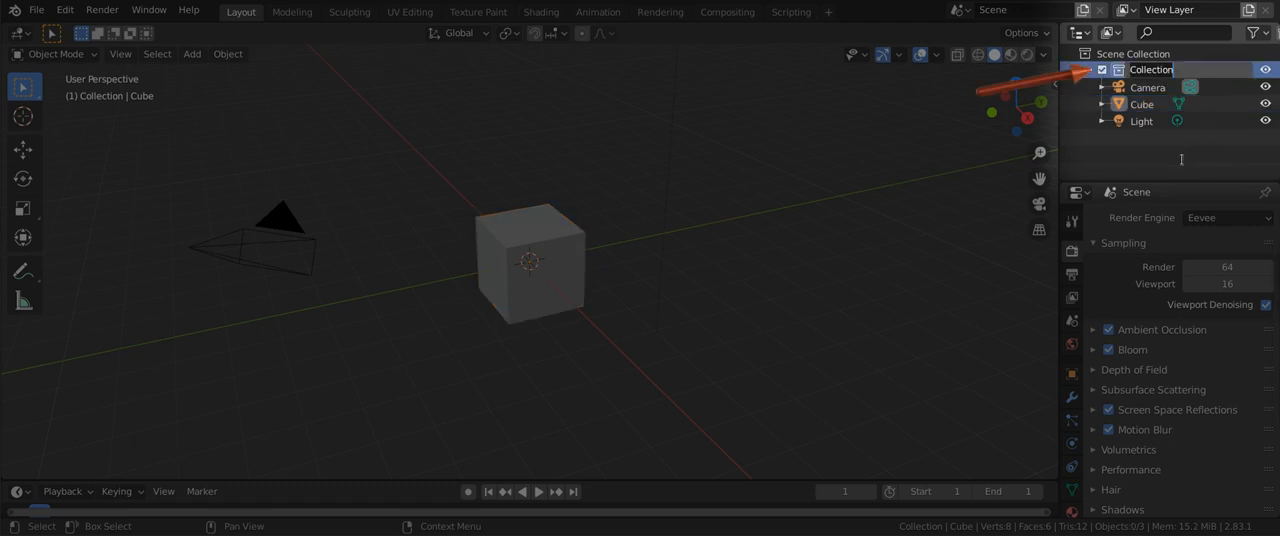
{"action": "type", "text": "Crate"}
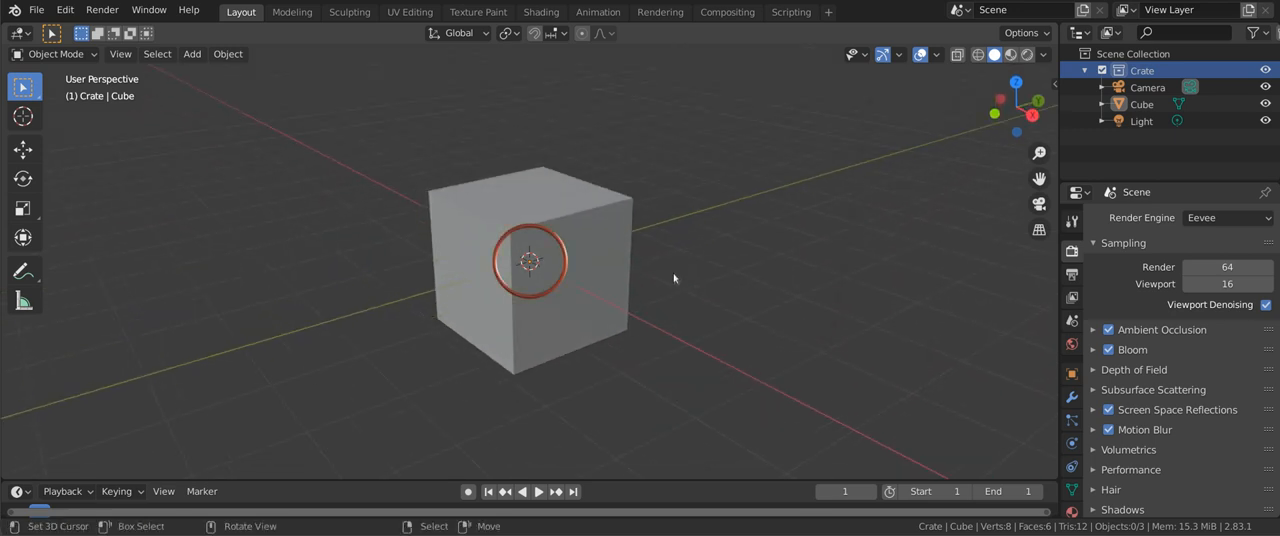
{"action": "left_click", "coordinate": [672, 278]}
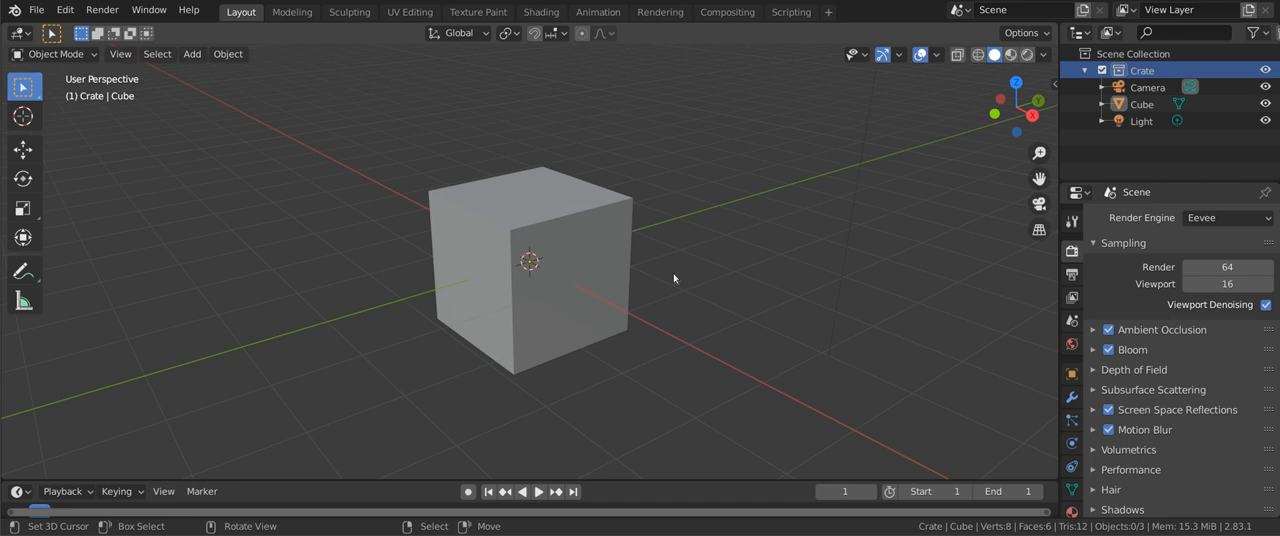
{"action": "mouse_move", "coordinate": [570, 252]}
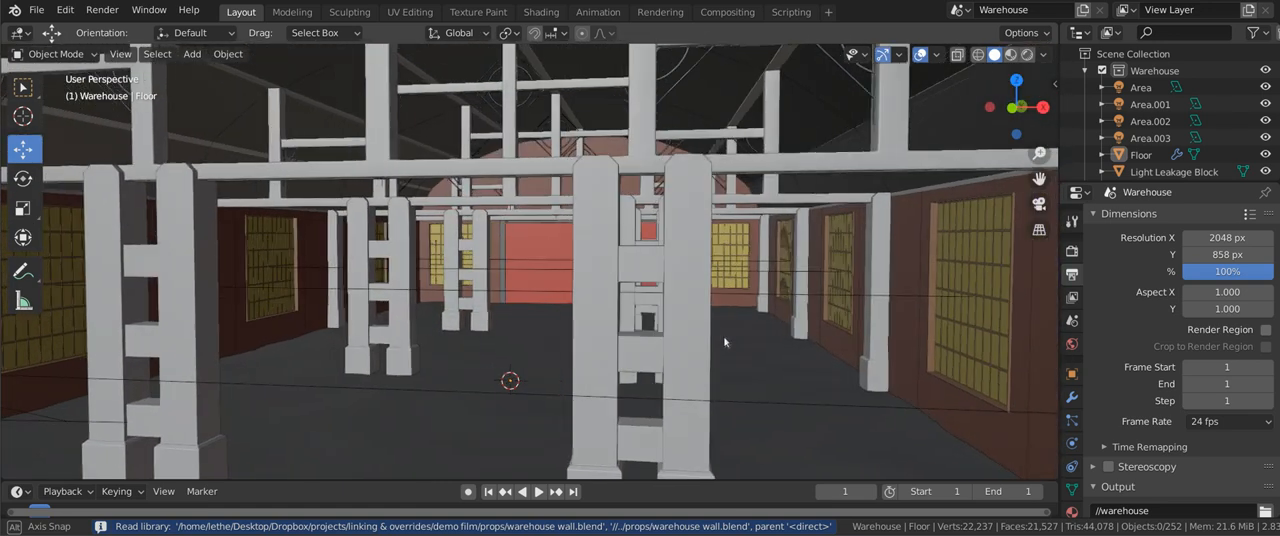
{"action": "left_click_drag", "start_coordinate": [724, 342], "coordinate": [750, 336]}
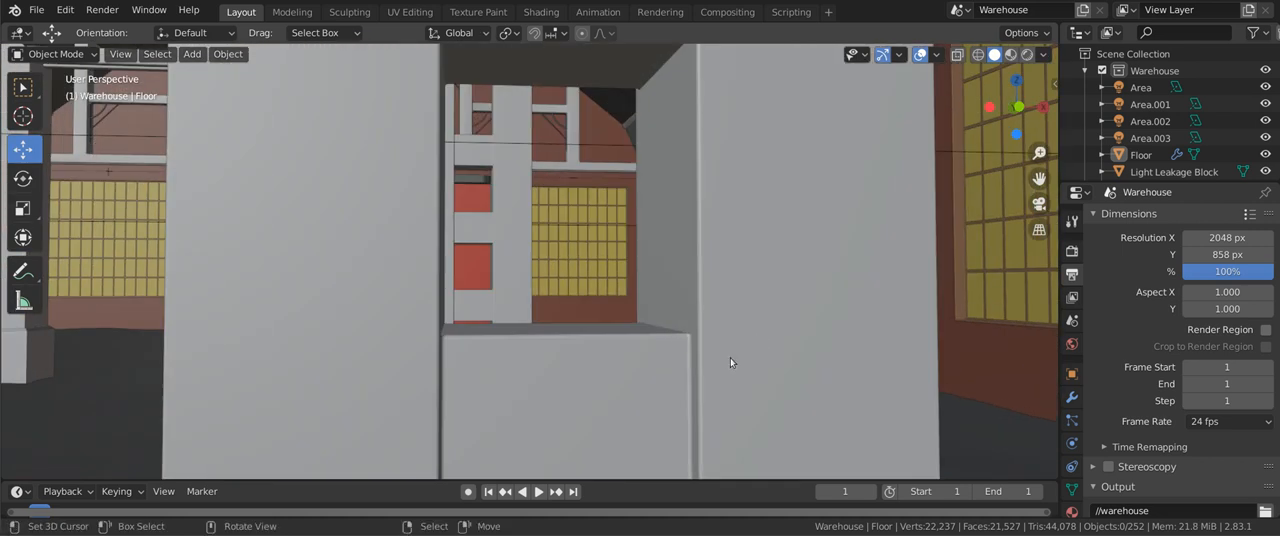
{"action": "left_click_drag", "start_coordinate": [730, 364], "coordinate": [870, 360]}
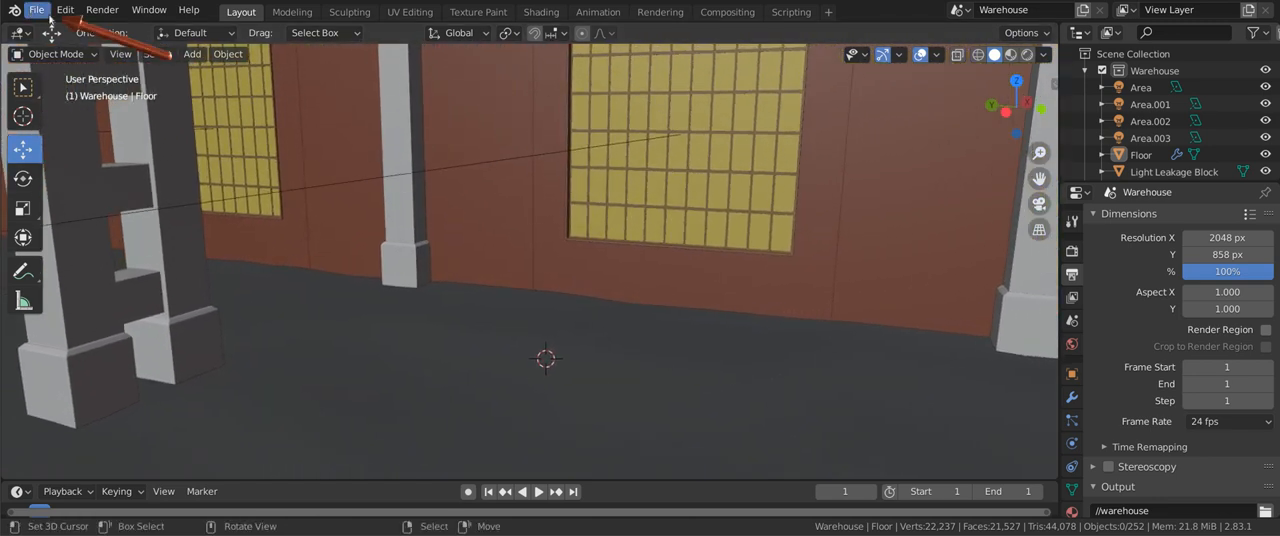
- Link the Crate collection from props/crate.blend into the warehouse scene via File > Link
{"action": "left_click", "coordinate": [36, 8]}
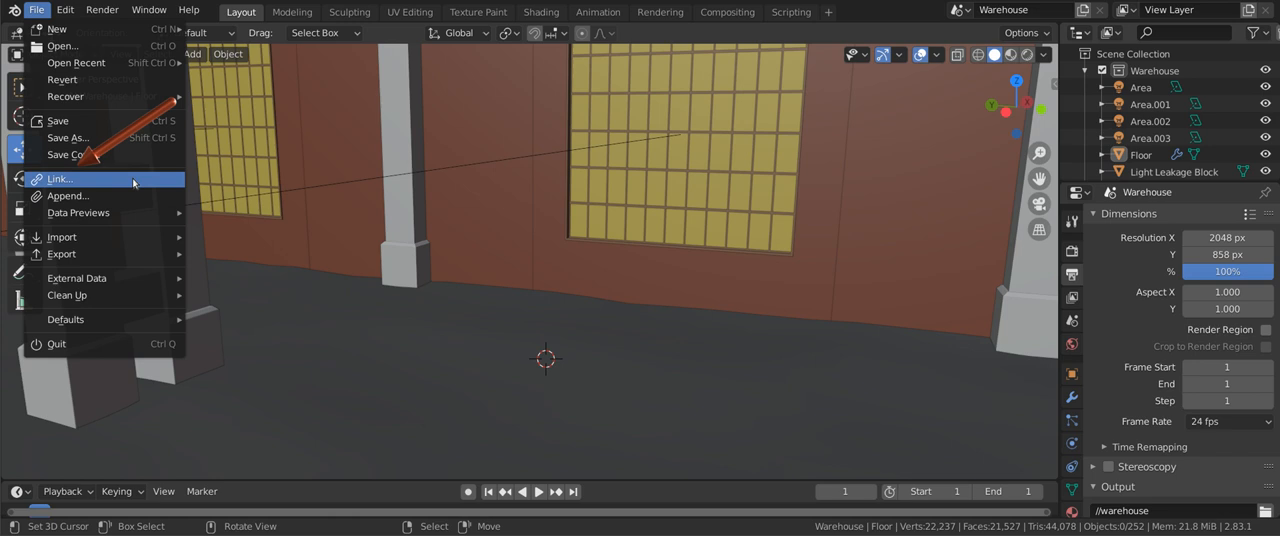
{"action": "left_click", "coordinate": [60, 178]}
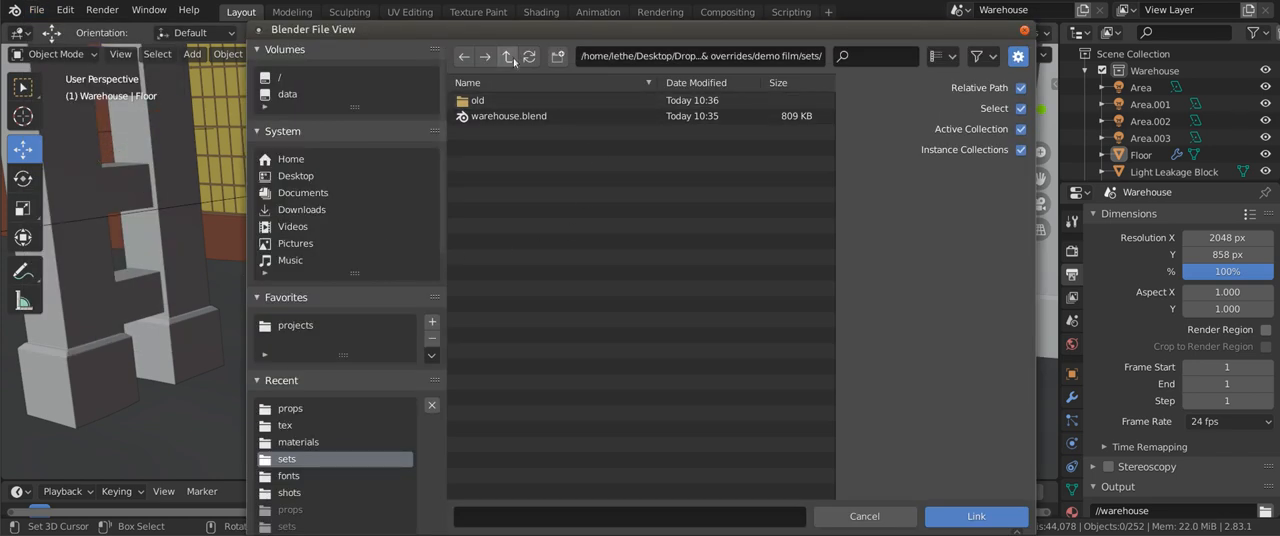
{"action": "left_click", "coordinate": [508, 56]}
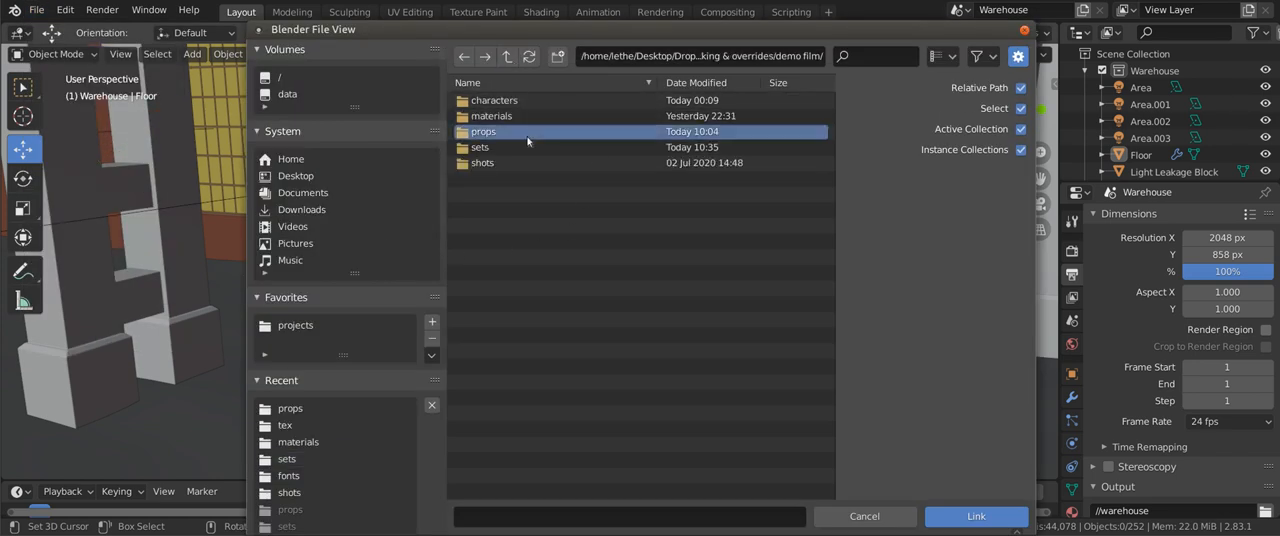
{"action": "double_click", "coordinate": [484, 132]}
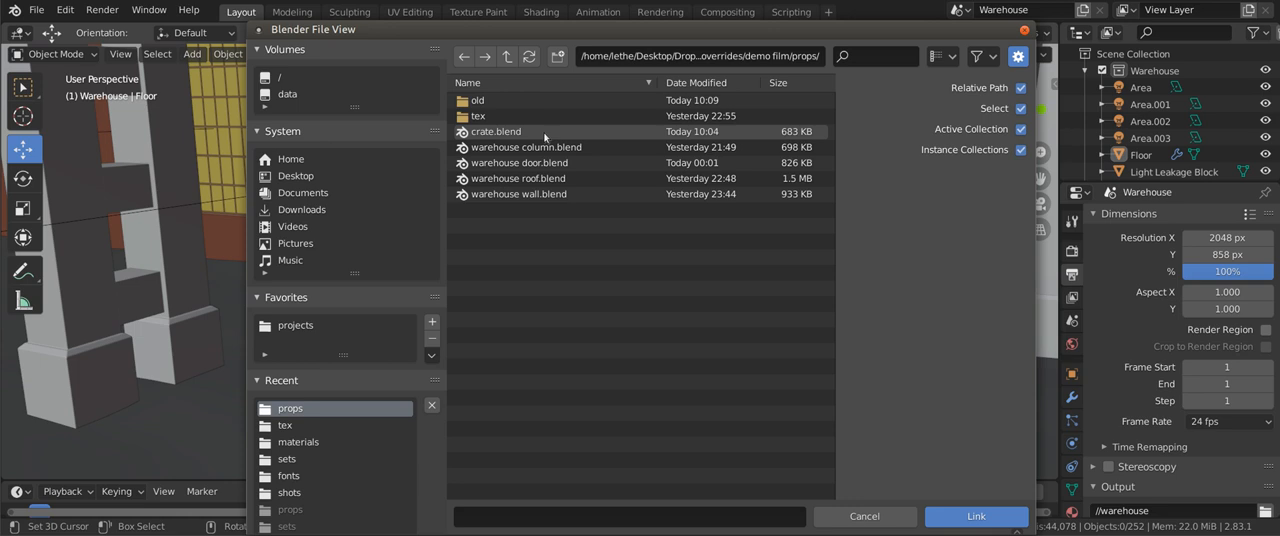
{"action": "double_click", "coordinate": [496, 132]}
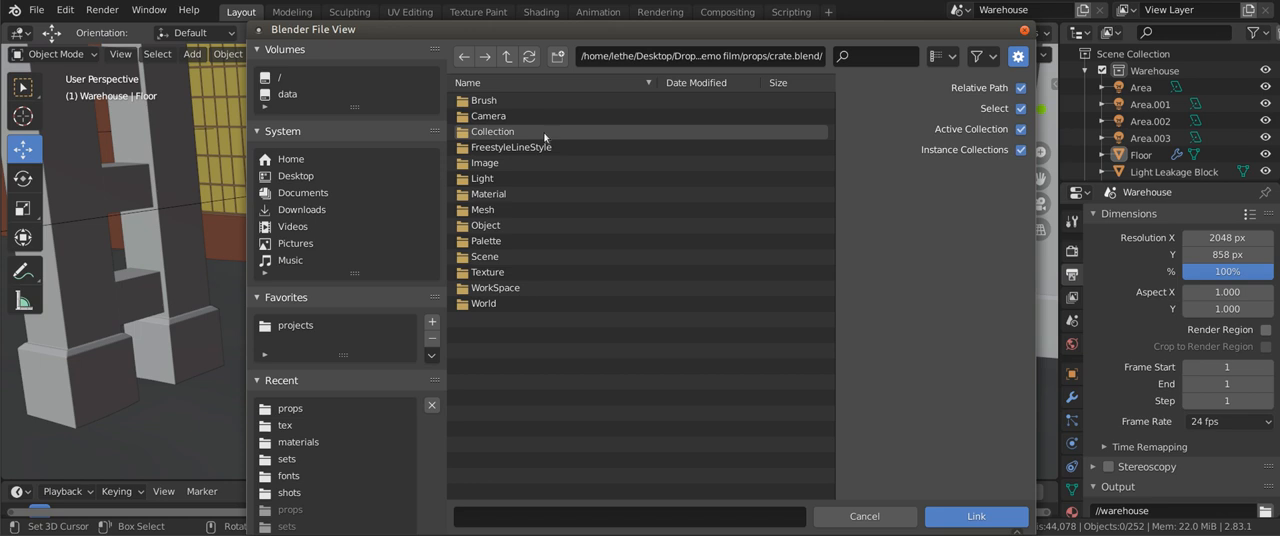
{"action": "double_click", "coordinate": [492, 132]}
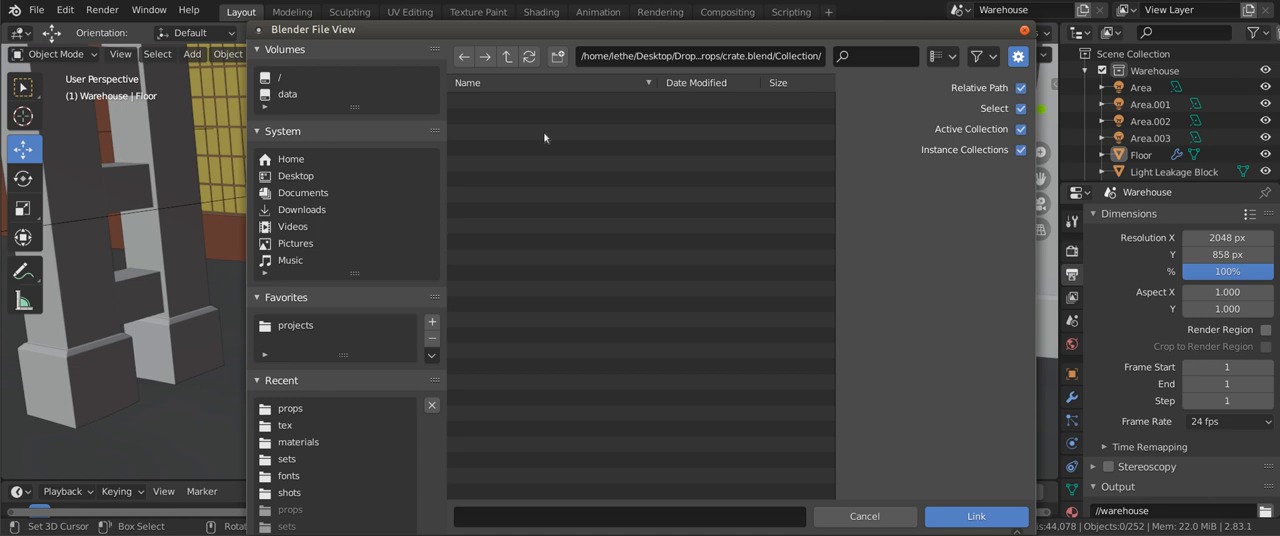
{"action": "left_click", "coordinate": [484, 100]}
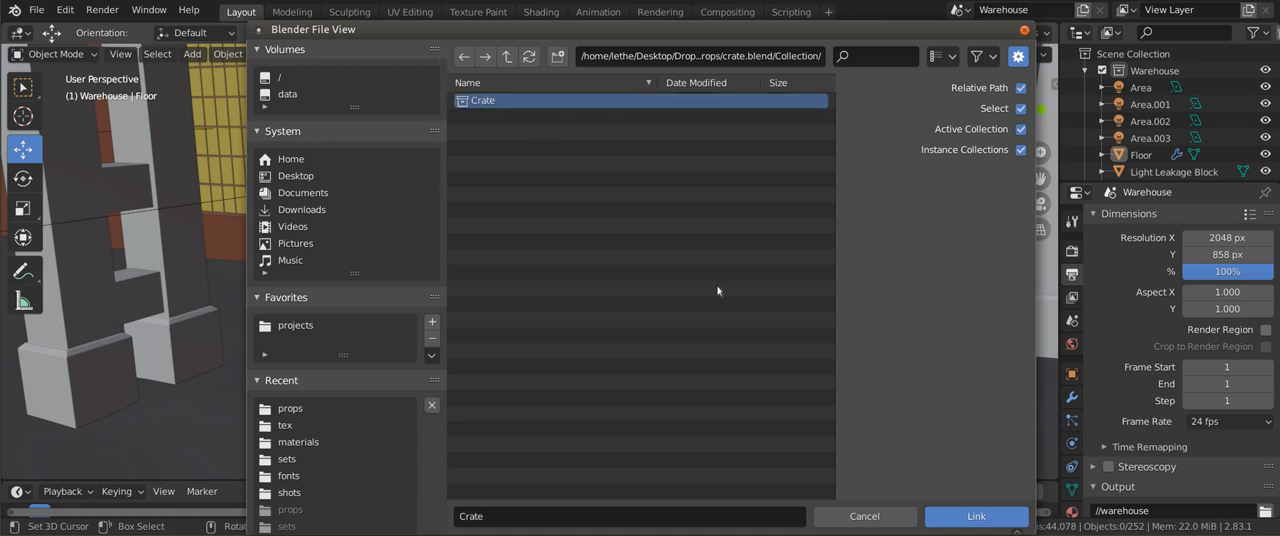
{"action": "left_click", "coordinate": [976, 516]}
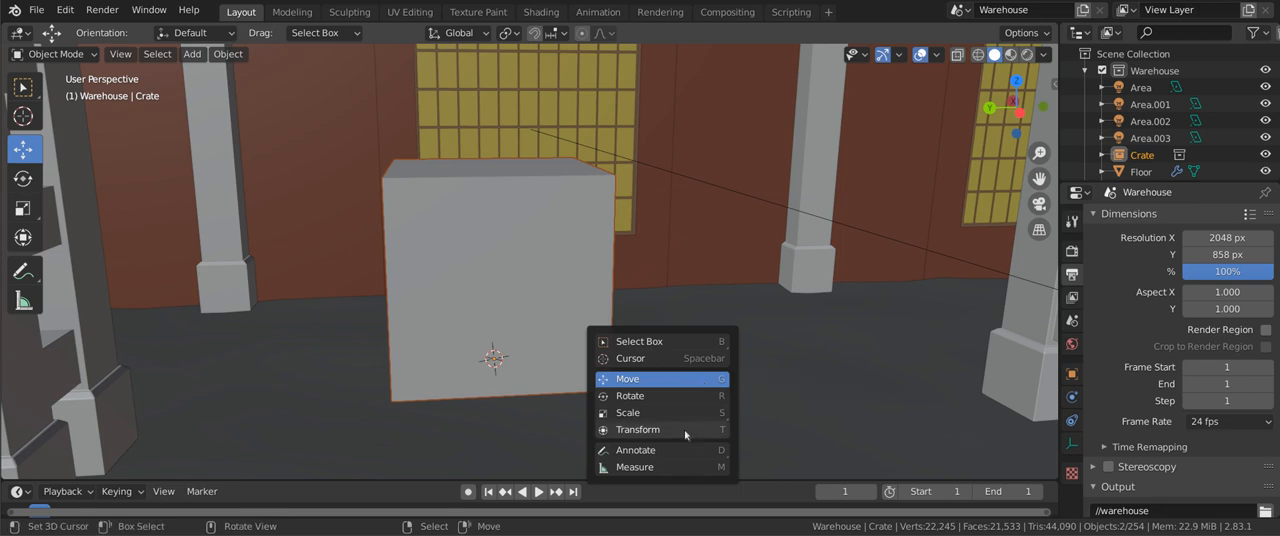
- Move the duplicated crate beside the original and rotate it with the gizmo
{"action": "left_click", "coordinate": [630, 396]}
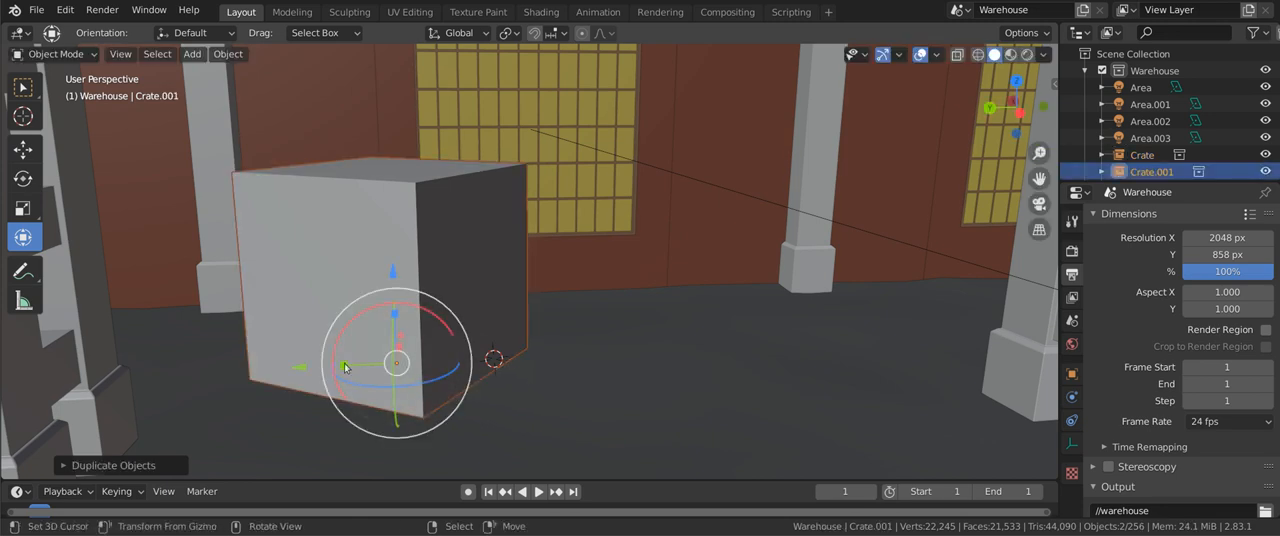
{"action": "left_click_drag", "start_coordinate": [396, 360], "coordinate": [650, 350]}
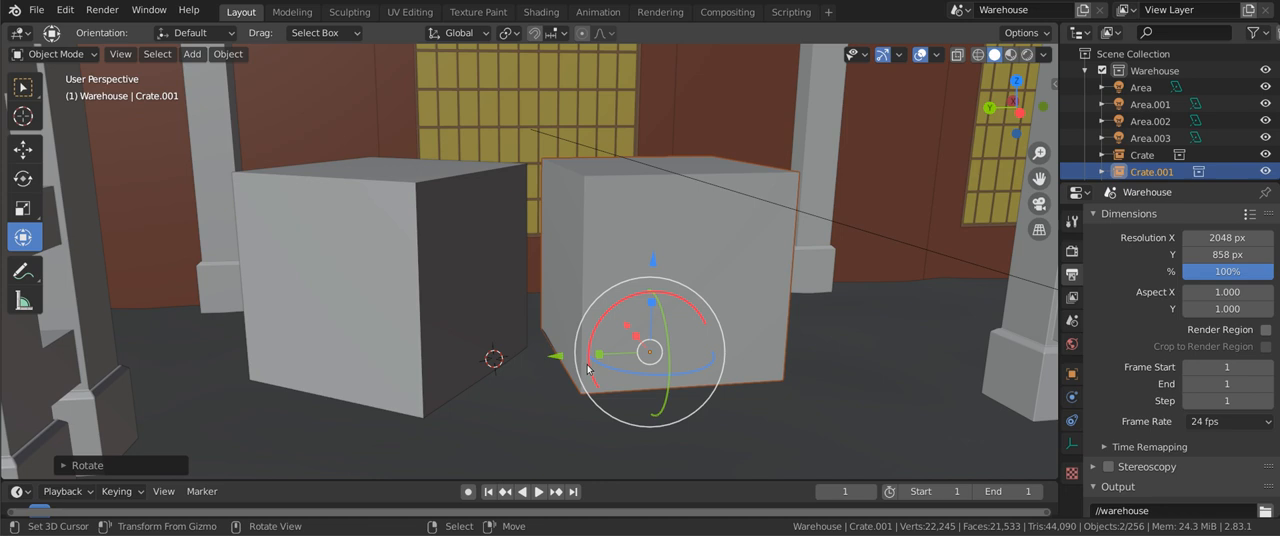
{"action": "left_click_drag", "start_coordinate": [650, 350], "coordinate": [630, 316]}
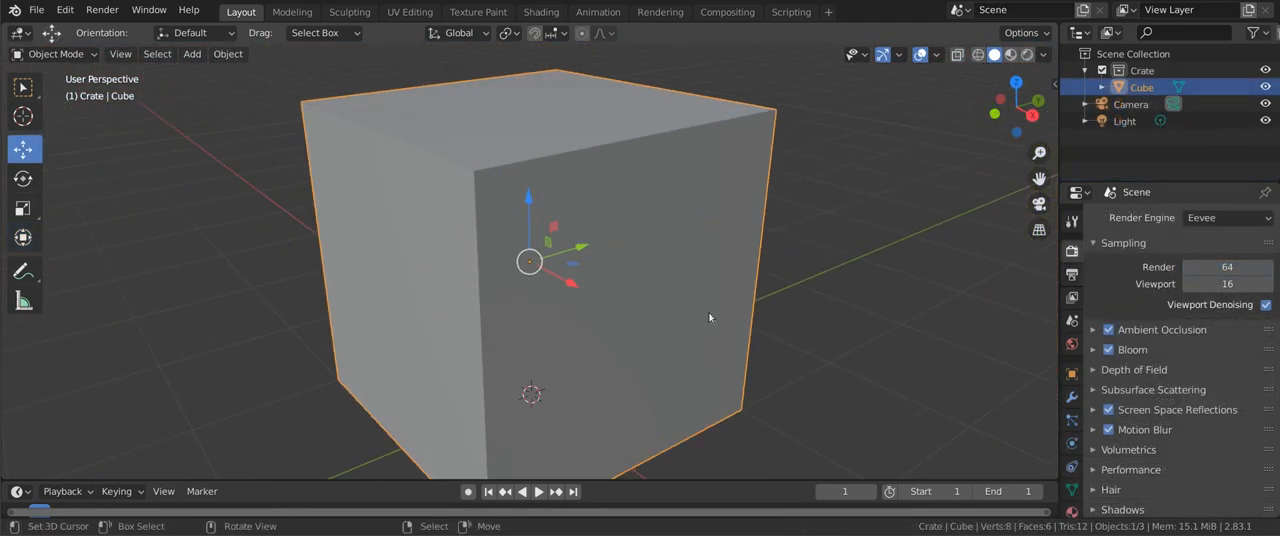
- Edit the crate mesh with inset frame faces and save crate.blend
{"action": "key", "text": "Tab"}
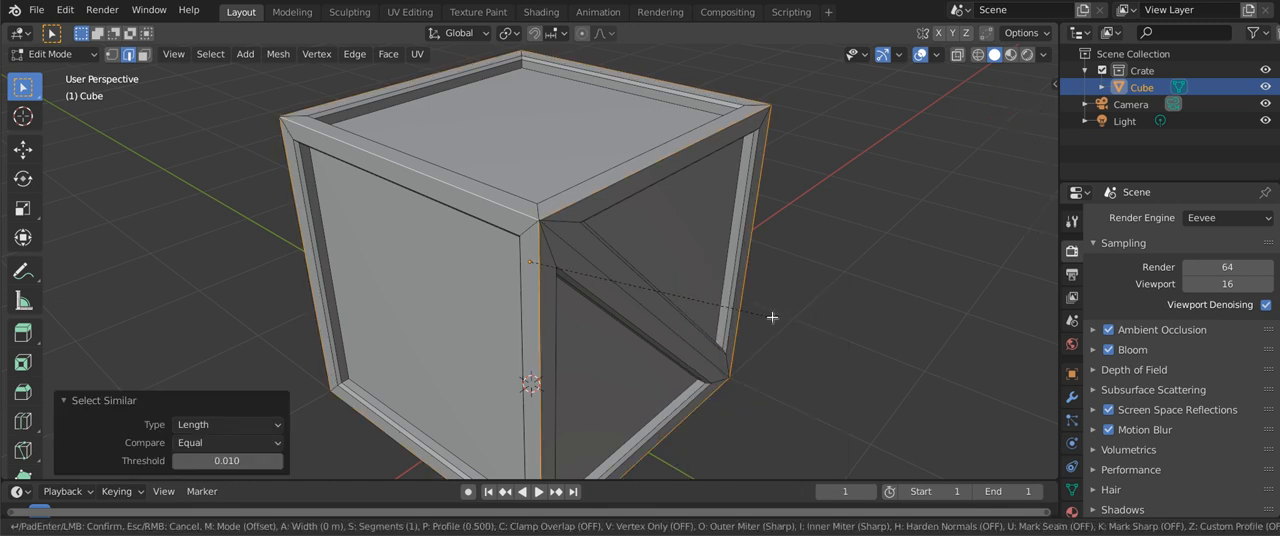
{"action": "left_click", "coordinate": [36, 10]}
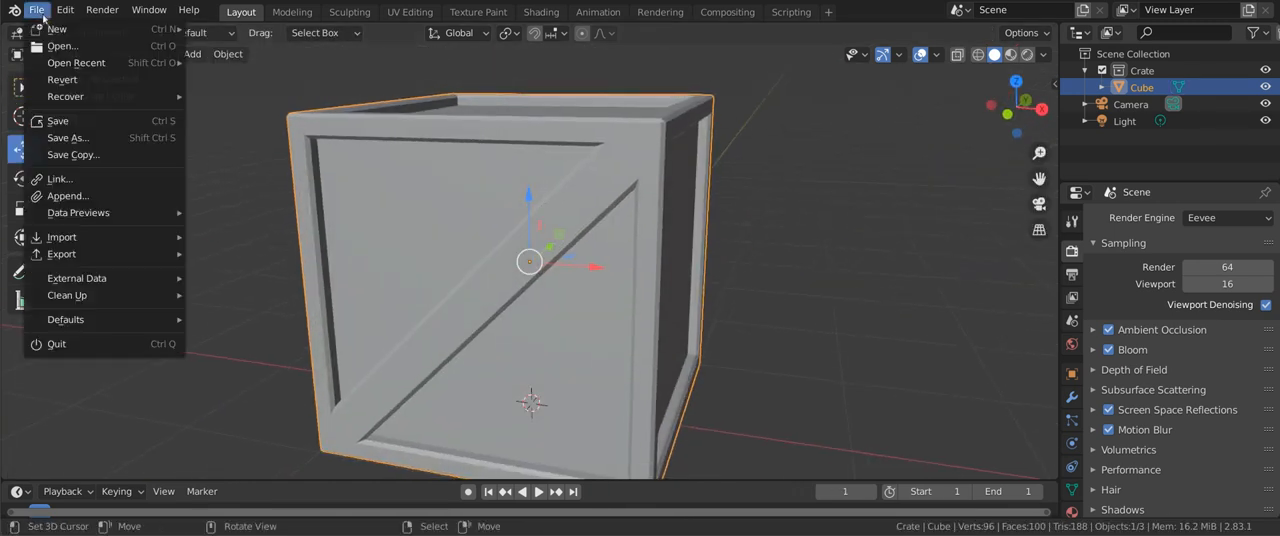
{"action": "left_click", "coordinate": [56, 120]}
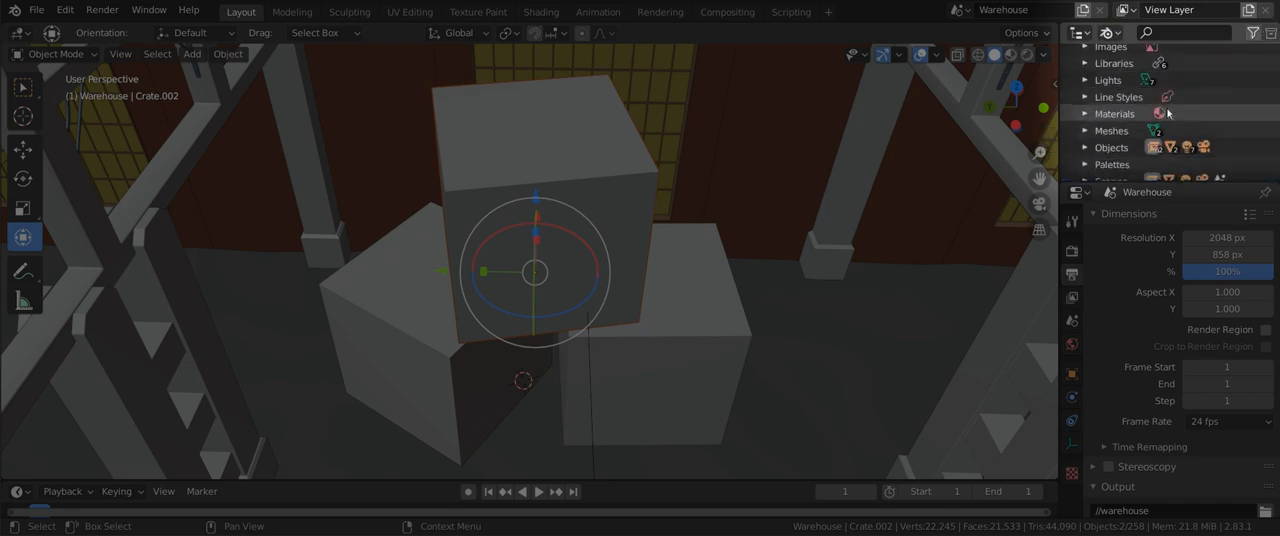
- Bring up the library operations for the linked crate.blend in the Outliner
{"action": "scroll", "scroll_direction": "down", "scroll_amount": 3}
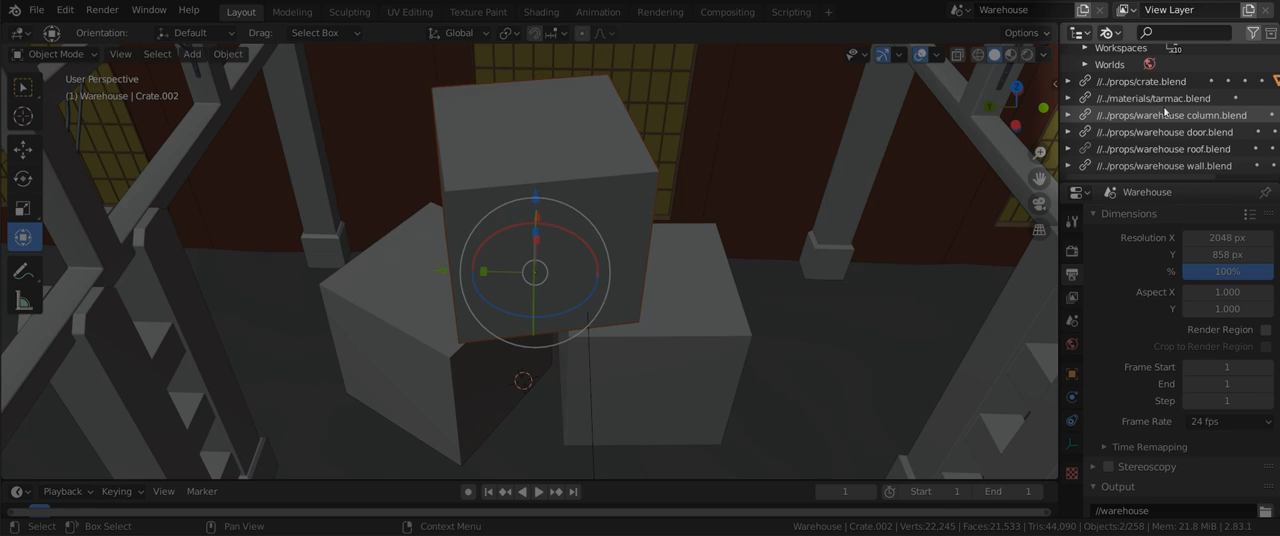
{"action": "right_click", "coordinate": [1140, 80]}
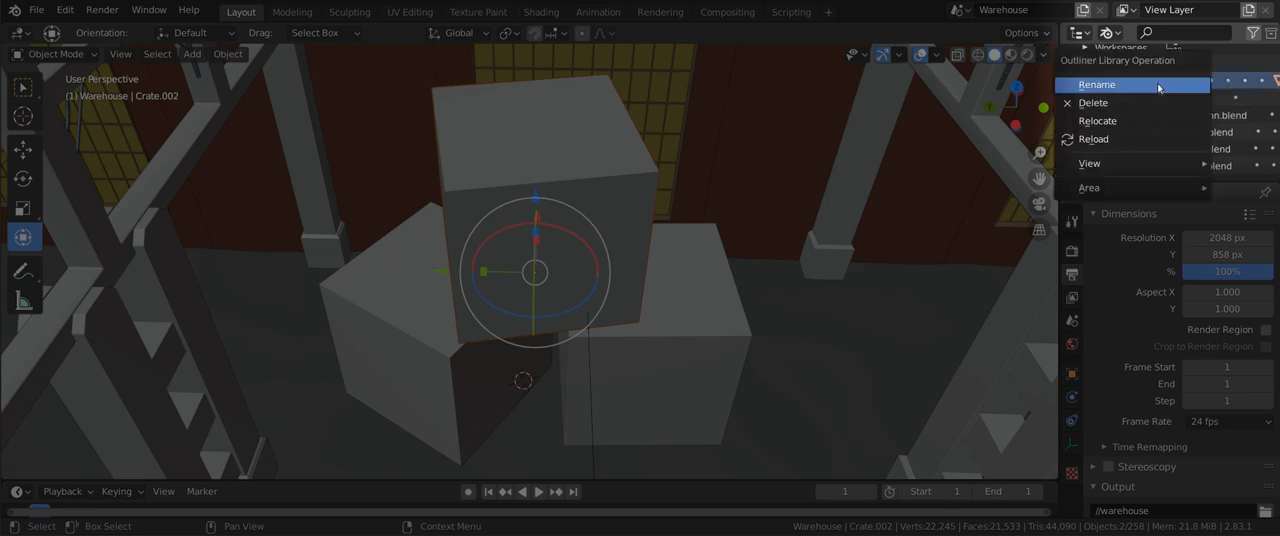
{"action": "mouse_move", "coordinate": [1092, 138]}
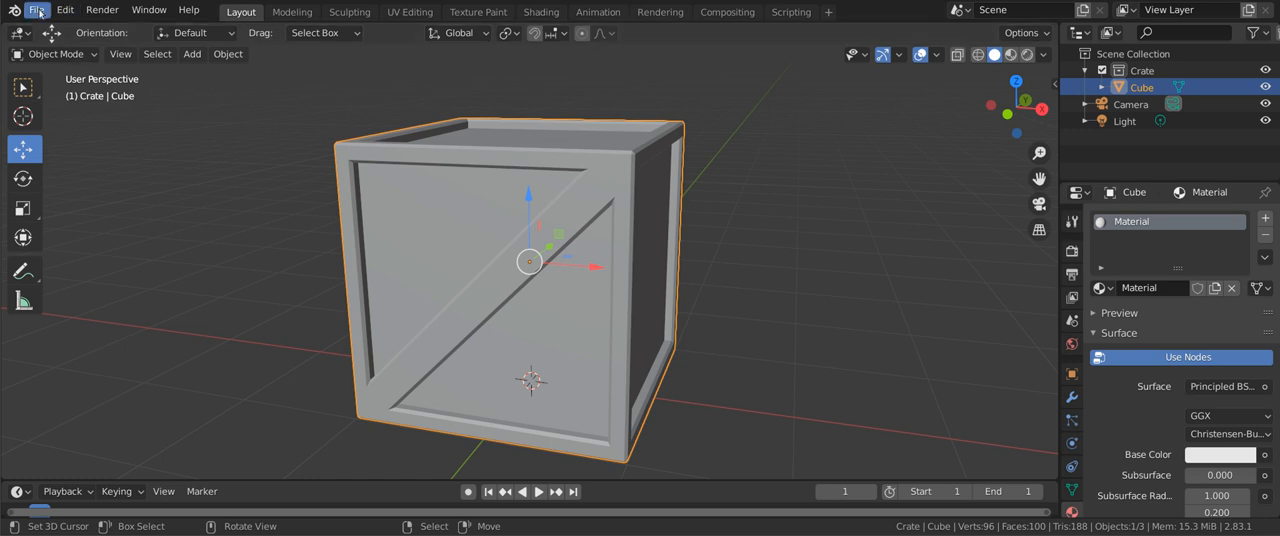
- Link the Wood material from shelves.blend into the crate file
{"action": "left_click", "coordinate": [36, 8]}
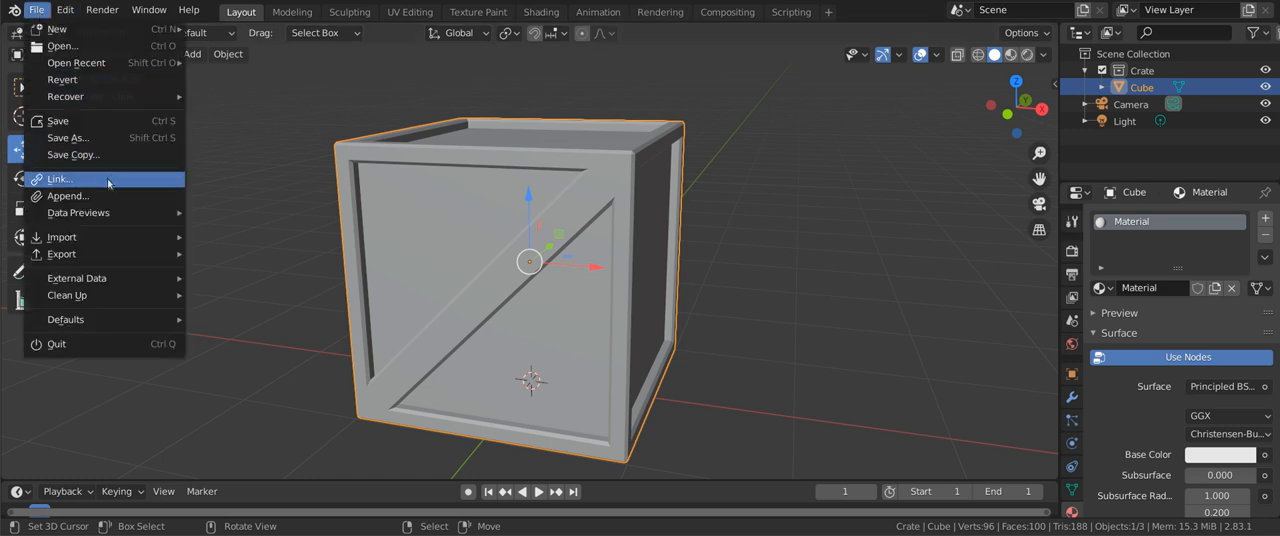
{"action": "left_click", "coordinate": [60, 180]}
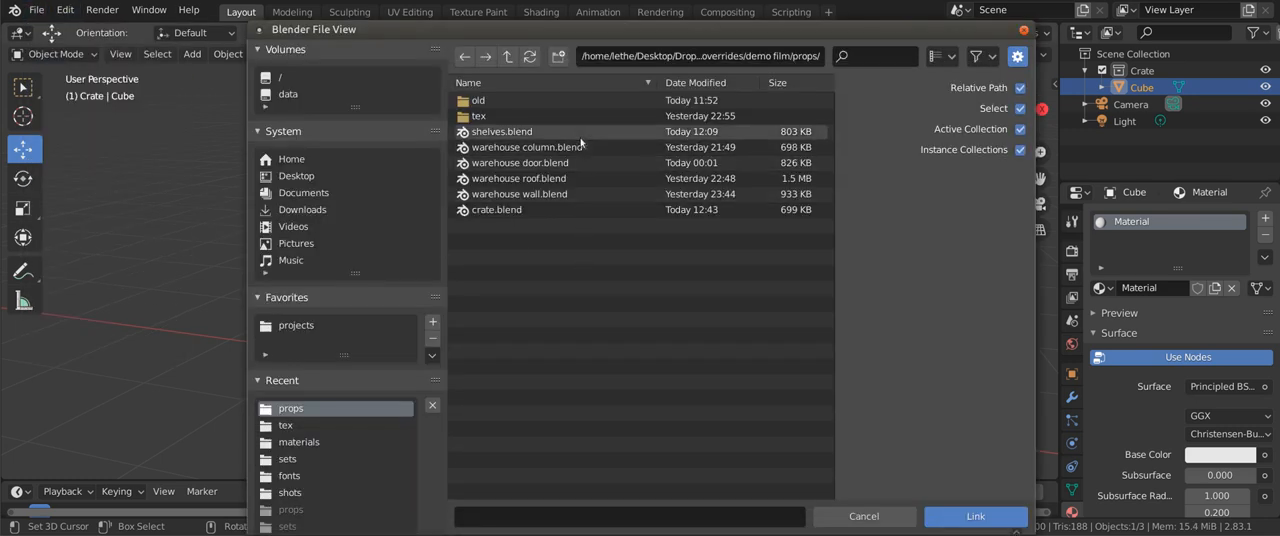
{"action": "double_click", "coordinate": [502, 132]}
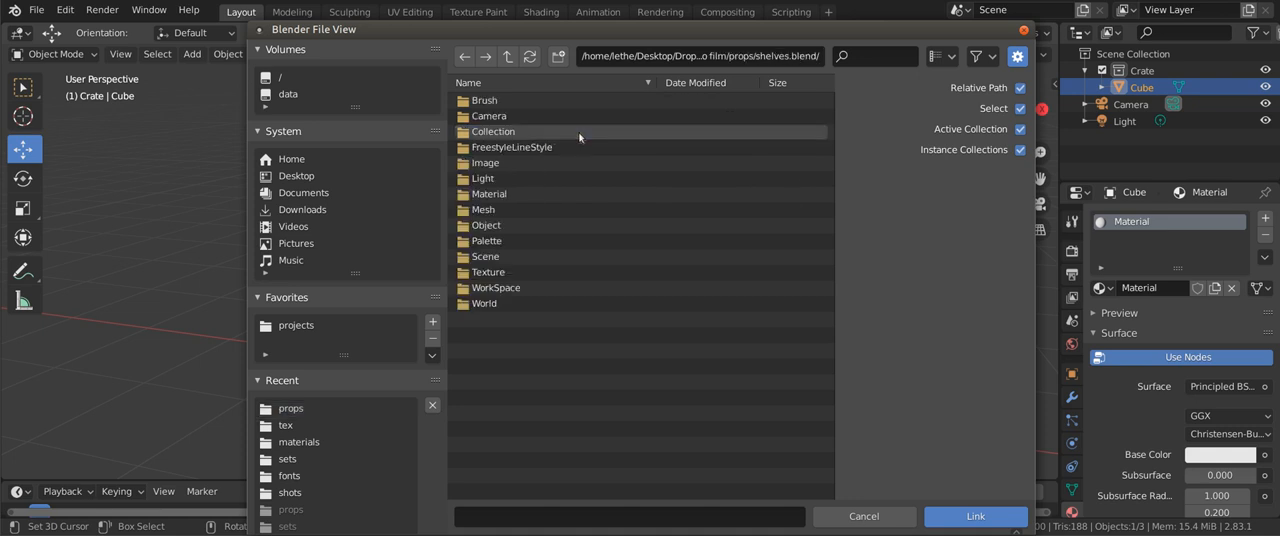
{"action": "double_click", "coordinate": [488, 192]}
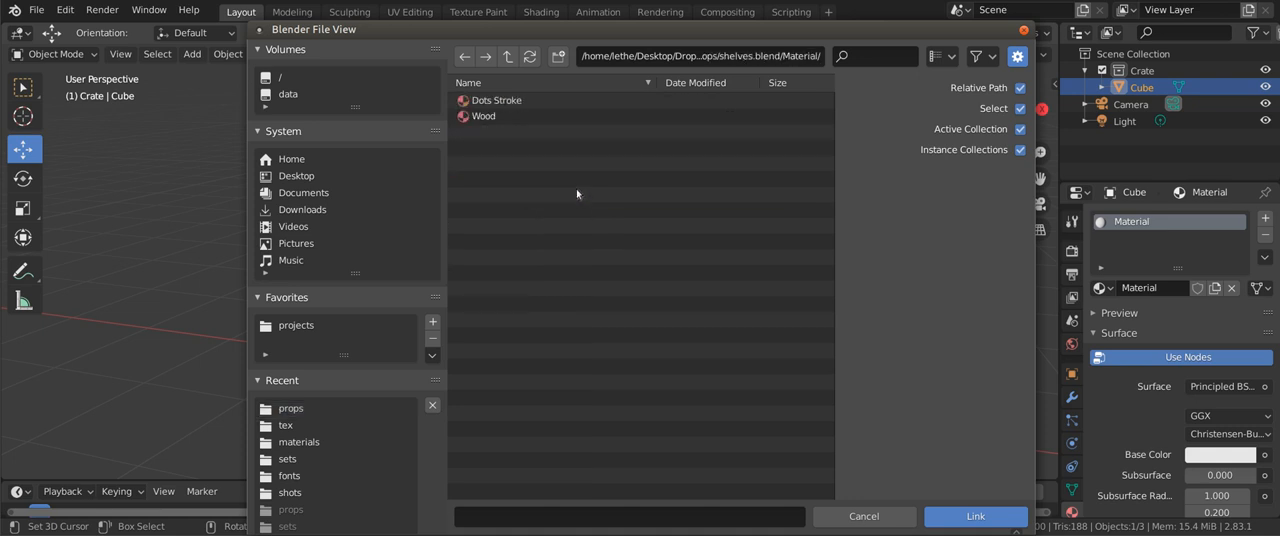
{"action": "left_click", "coordinate": [484, 116]}
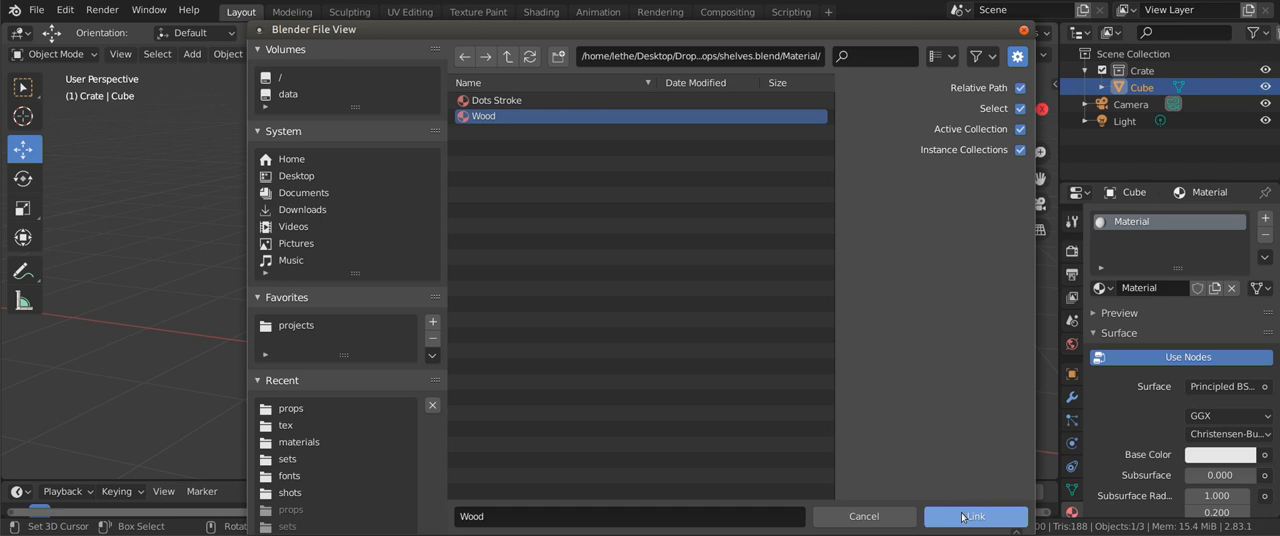
{"action": "left_click", "coordinate": [972, 516]}
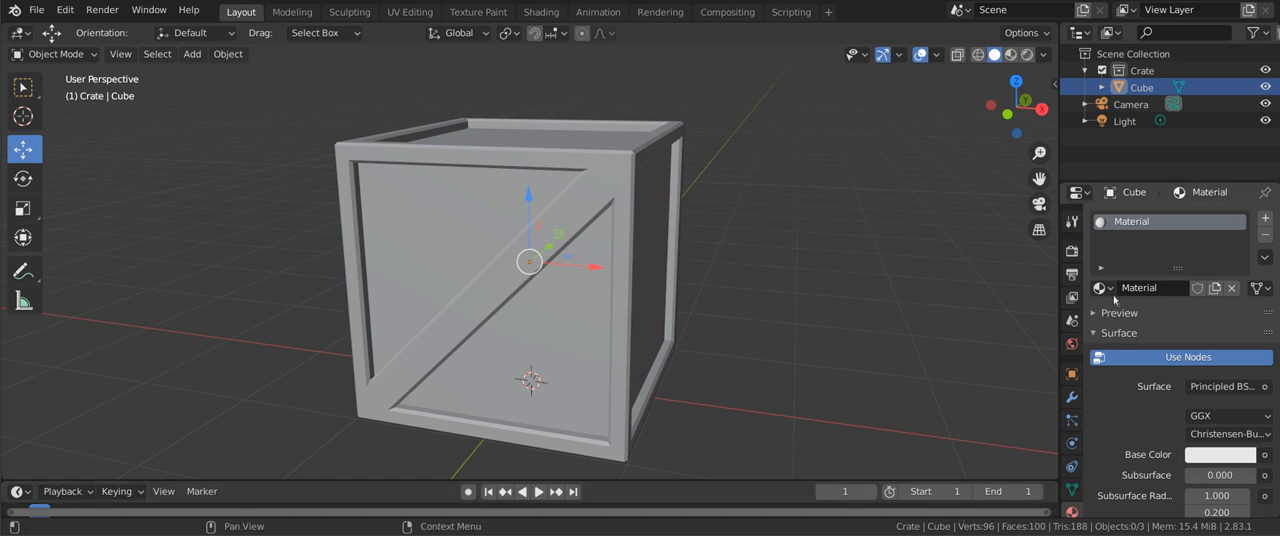
- Assign the linked Wood material to the crate's cube
{"action": "left_click", "coordinate": [1100, 288]}
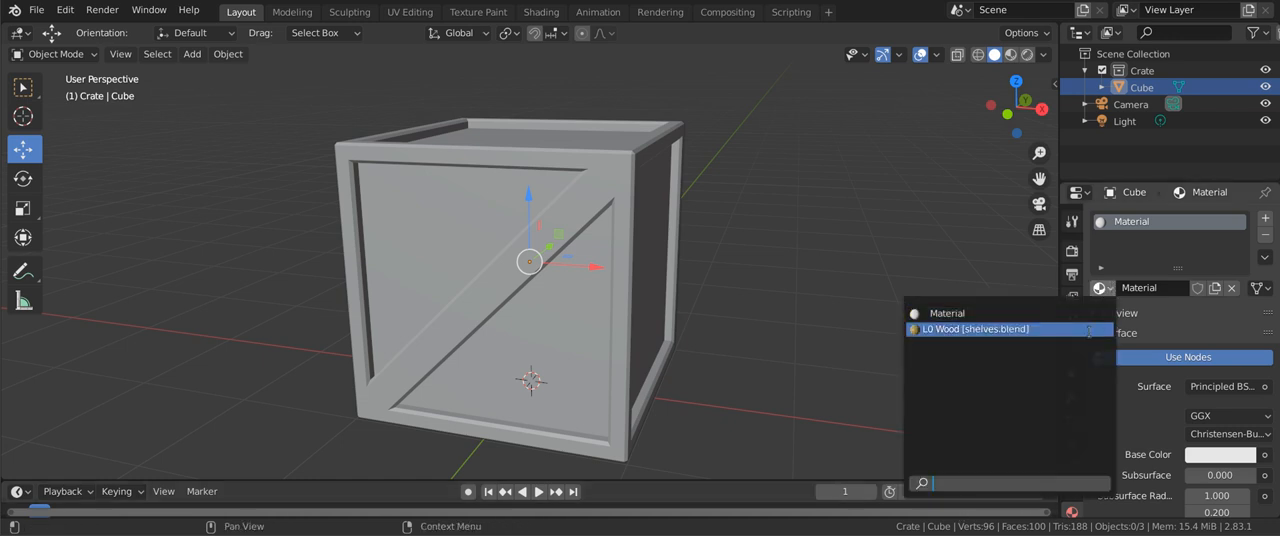
{"action": "left_click", "coordinate": [976, 328]}
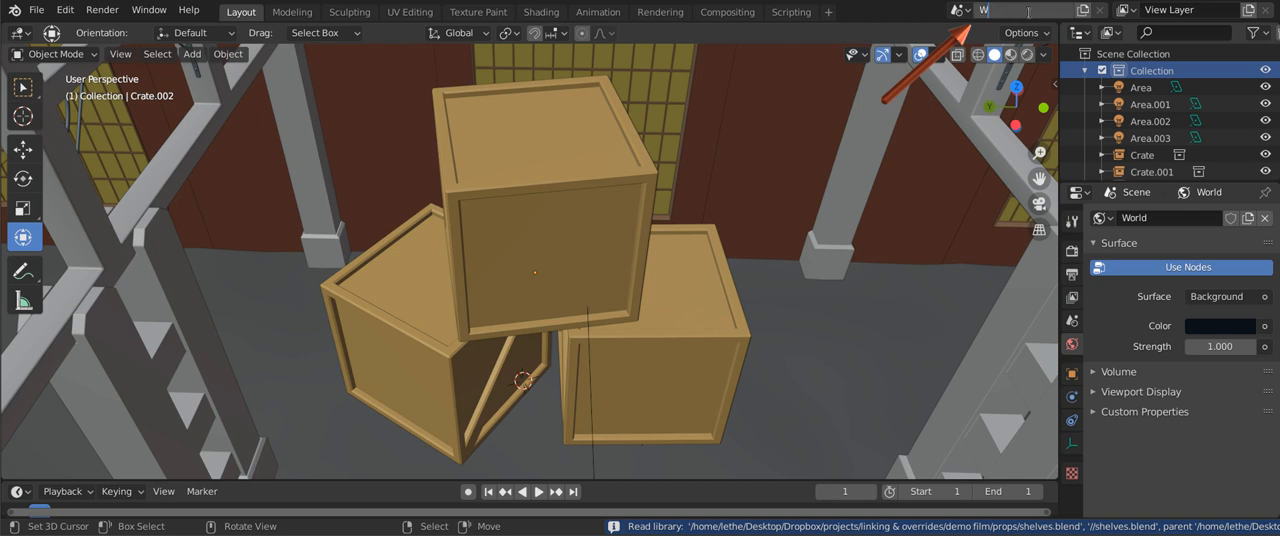
- Name the scene Warehouse, the world WarehouseWorld and the collection Warehouse
{"action": "type", "text": "Warehouse"}
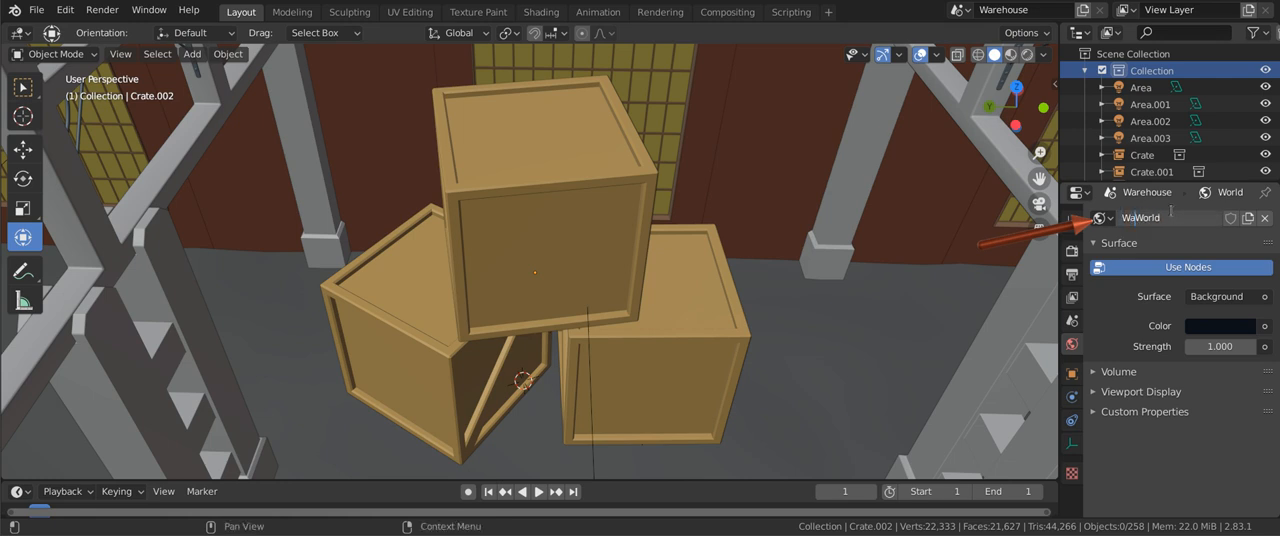
{"action": "type", "text": "WarehouseWorld"}
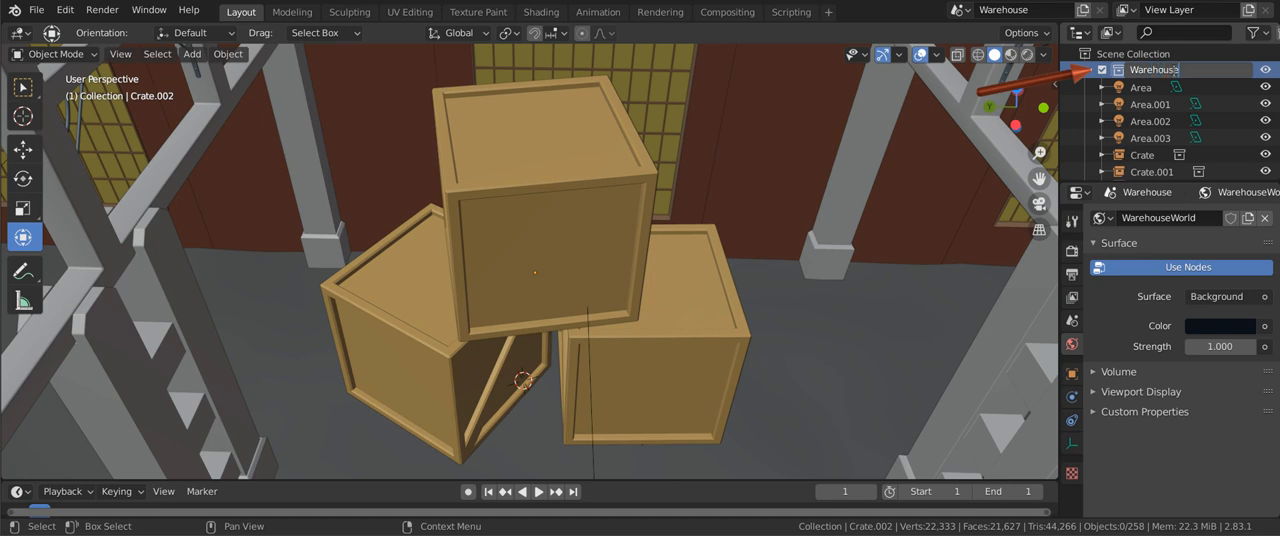
{"action": "left_click", "coordinate": [1004, 8]}
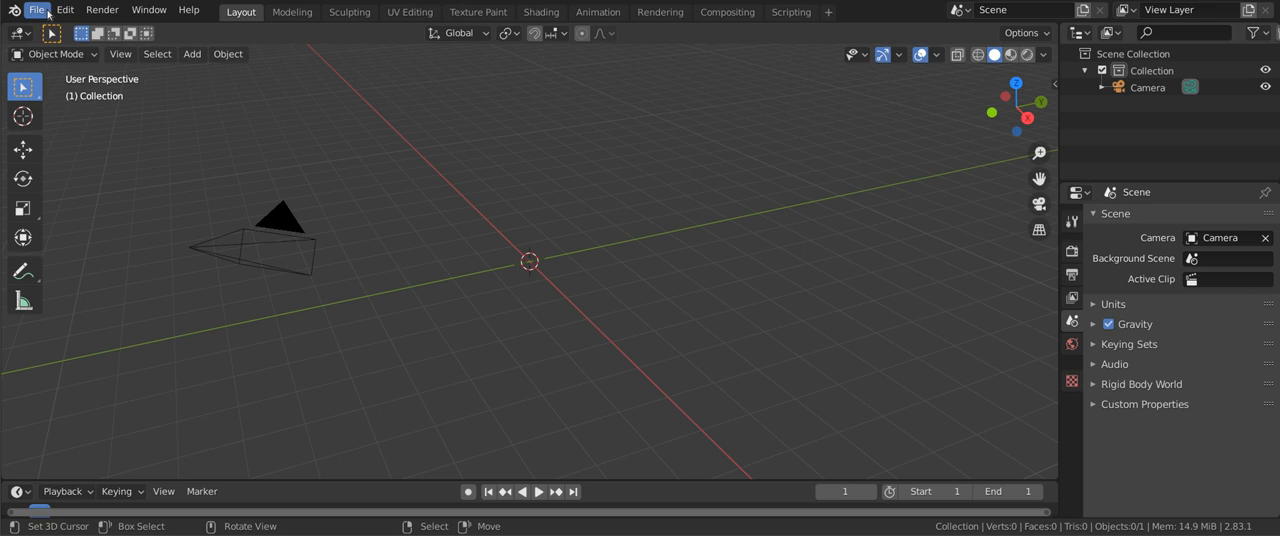
- Link the Warehouse scene from sets/warehouse.blend into the new file
{"action": "left_click", "coordinate": [36, 10]}
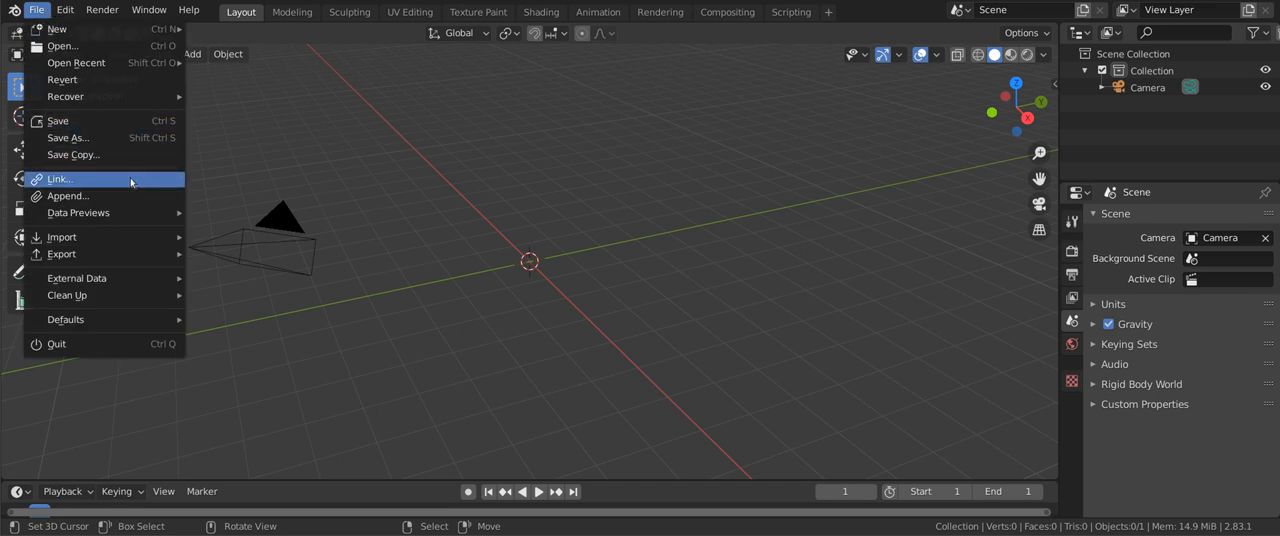
{"action": "left_click", "coordinate": [60, 180]}
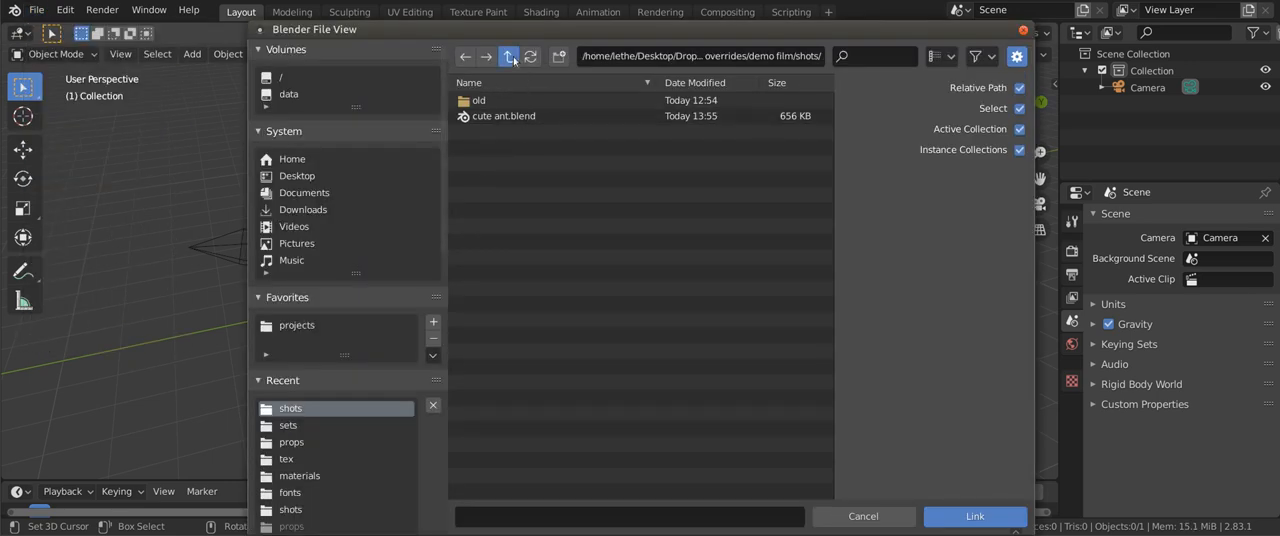
{"action": "left_click", "coordinate": [288, 424]}
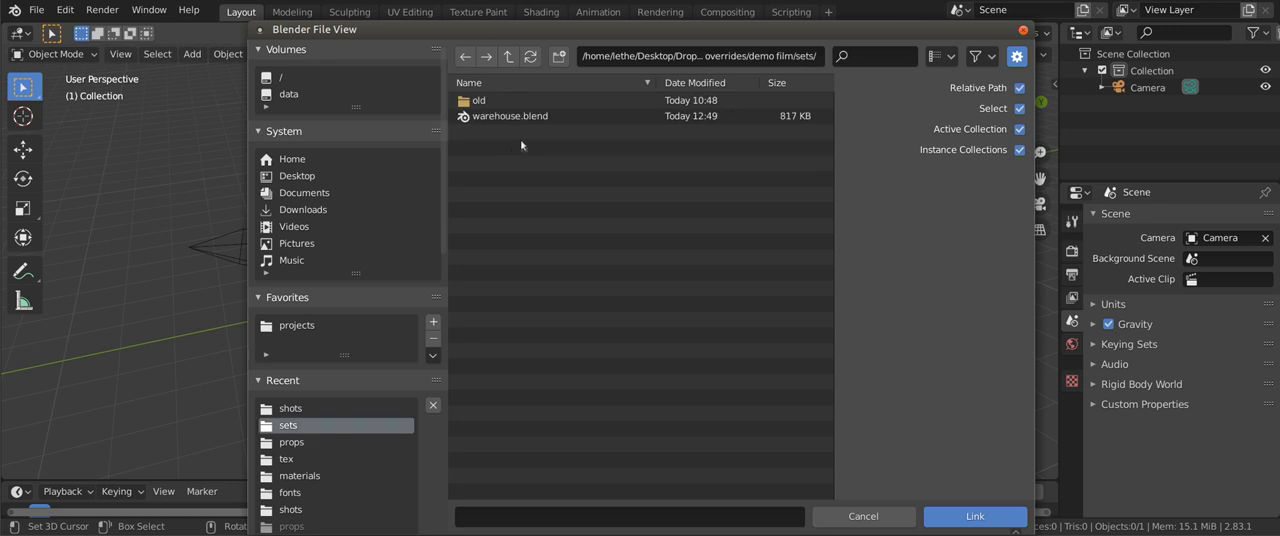
{"action": "double_click", "coordinate": [508, 116]}
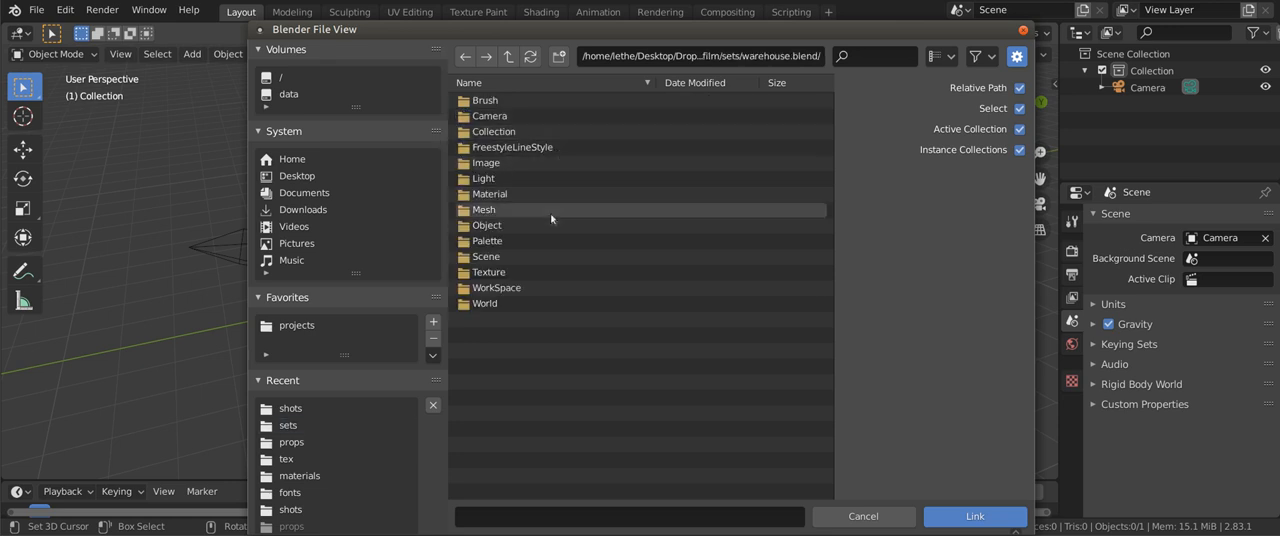
{"action": "double_click", "coordinate": [488, 256]}
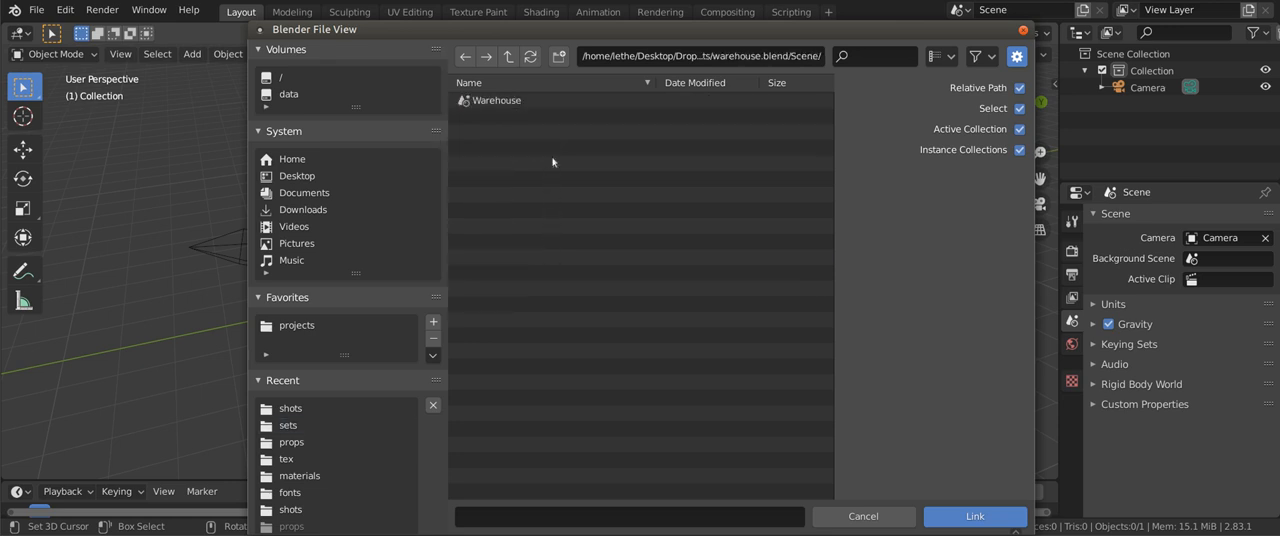
{"action": "left_click", "coordinate": [496, 100]}
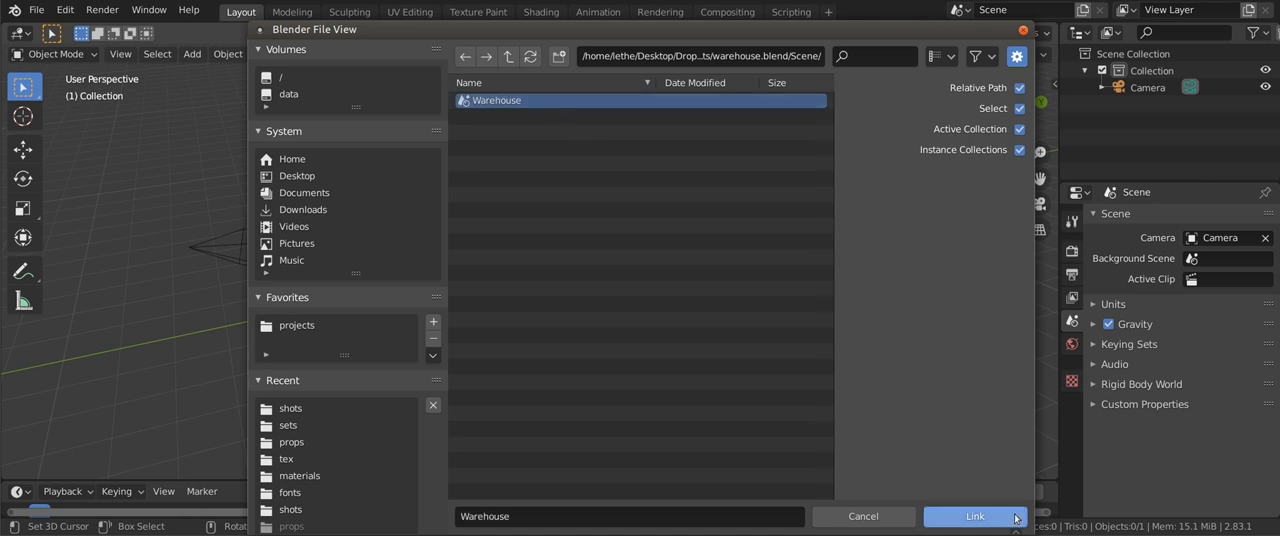
{"action": "left_click", "coordinate": [972, 516]}
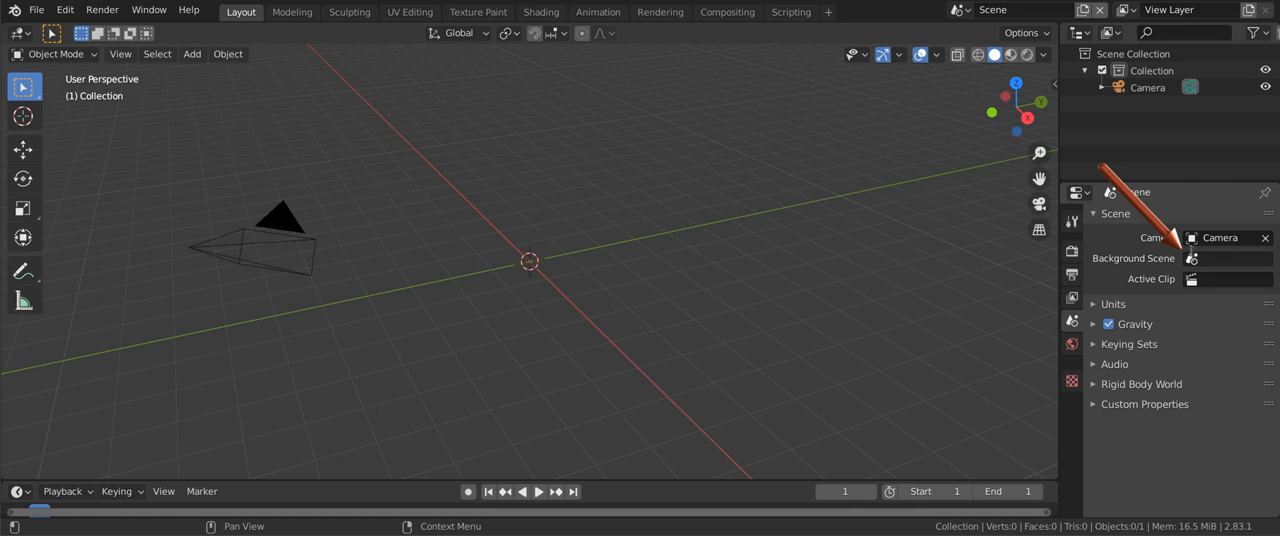
- Set the linked Warehouse as background scene with WarehouseWorld as the world
{"action": "left_click", "coordinate": [1230, 258]}
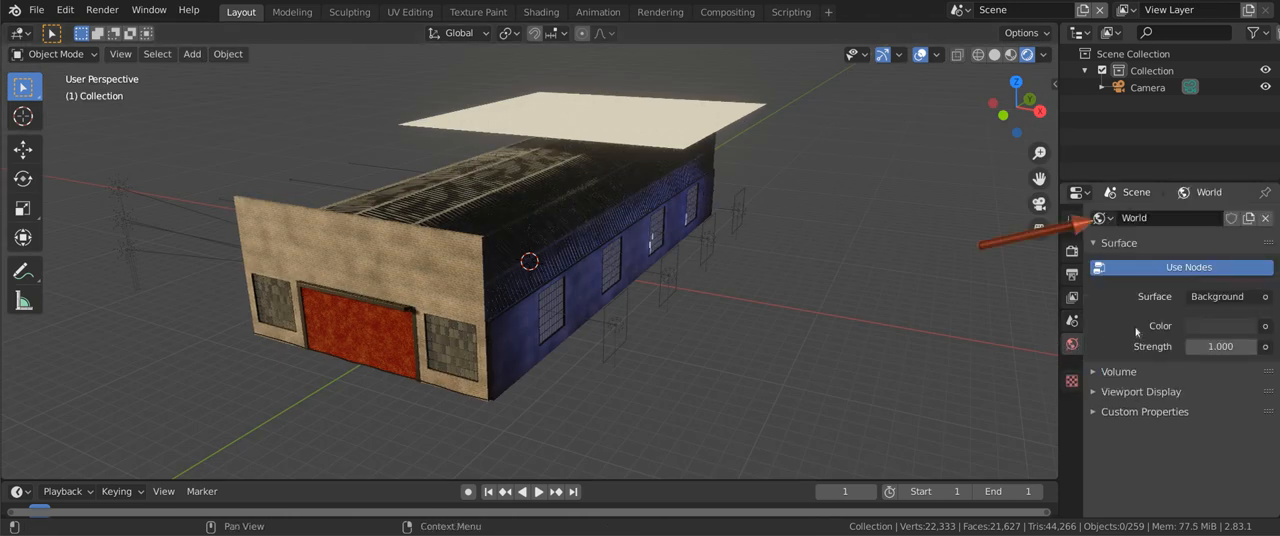
{"action": "left_click", "coordinate": [1100, 218]}
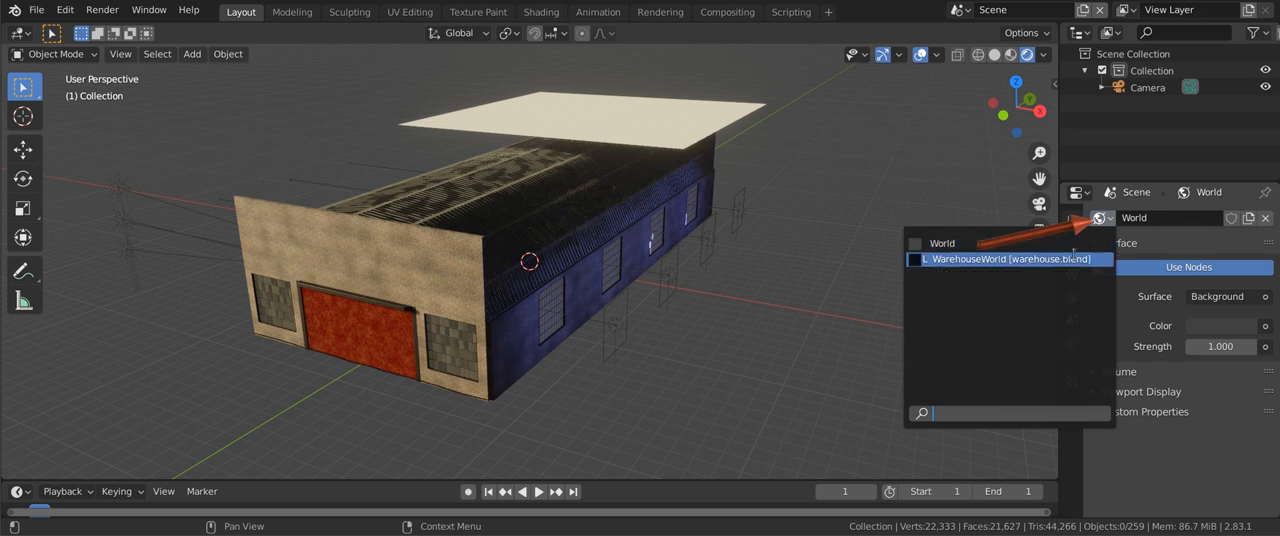
{"action": "left_click", "coordinate": [1012, 258]}
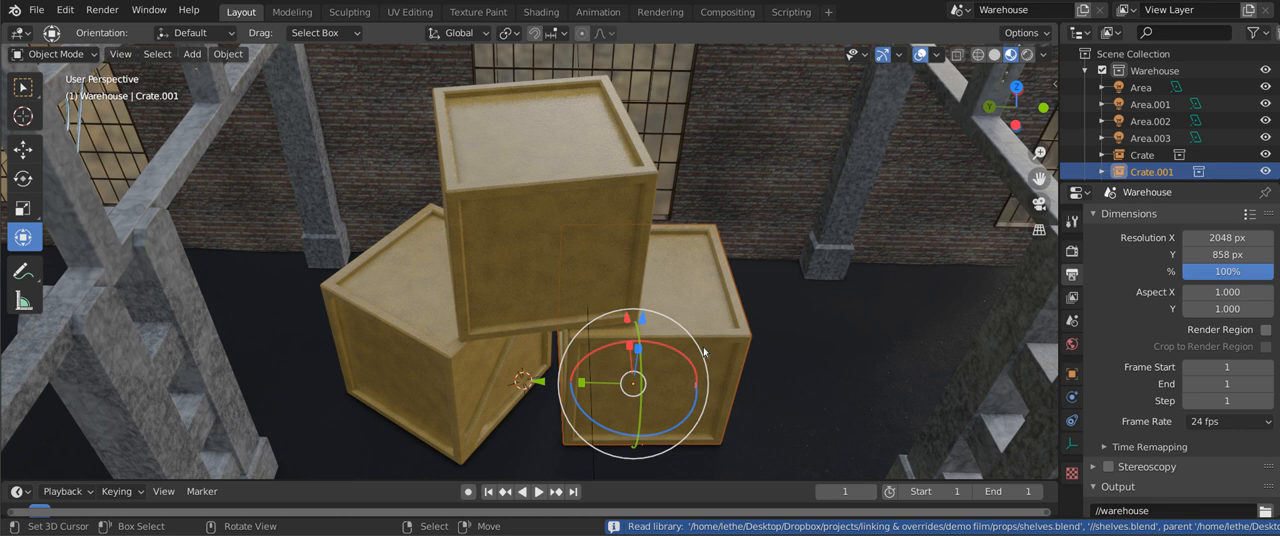
- Make a library override of the Cube inside Crate.001 and reposition it
{"action": "left_click", "coordinate": [228, 54]}
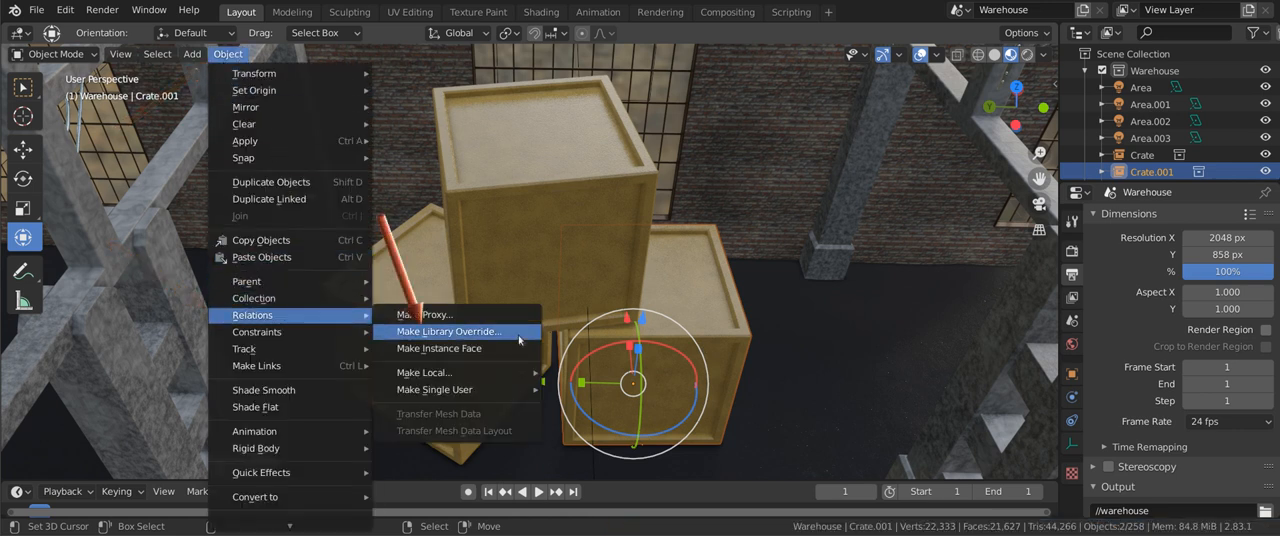
{"action": "left_click", "coordinate": [448, 332]}
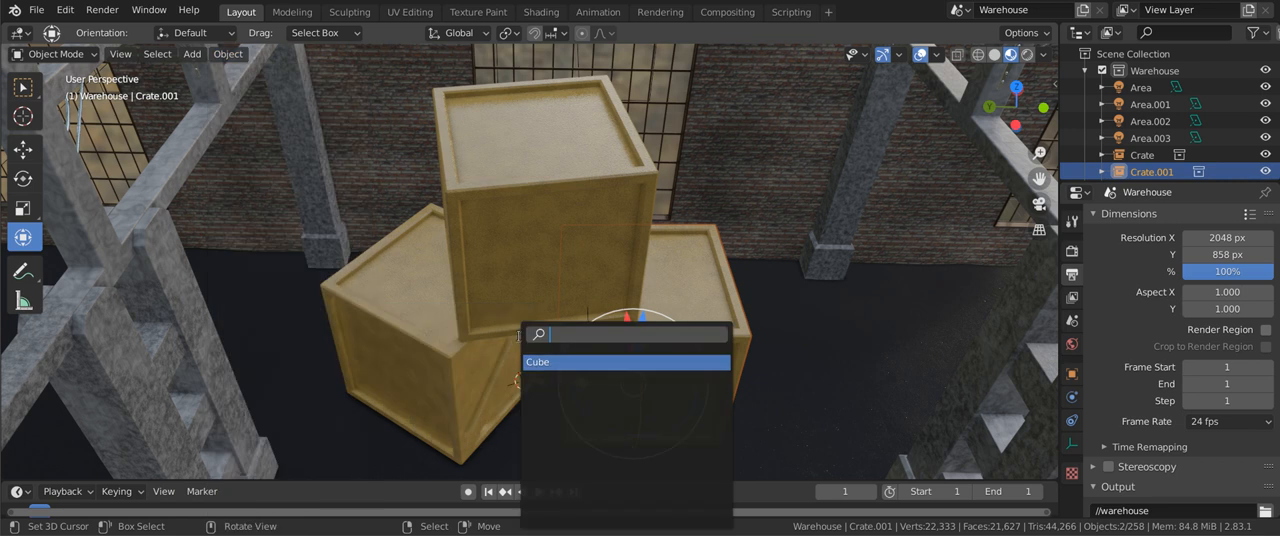
{"action": "left_click", "coordinate": [538, 360]}
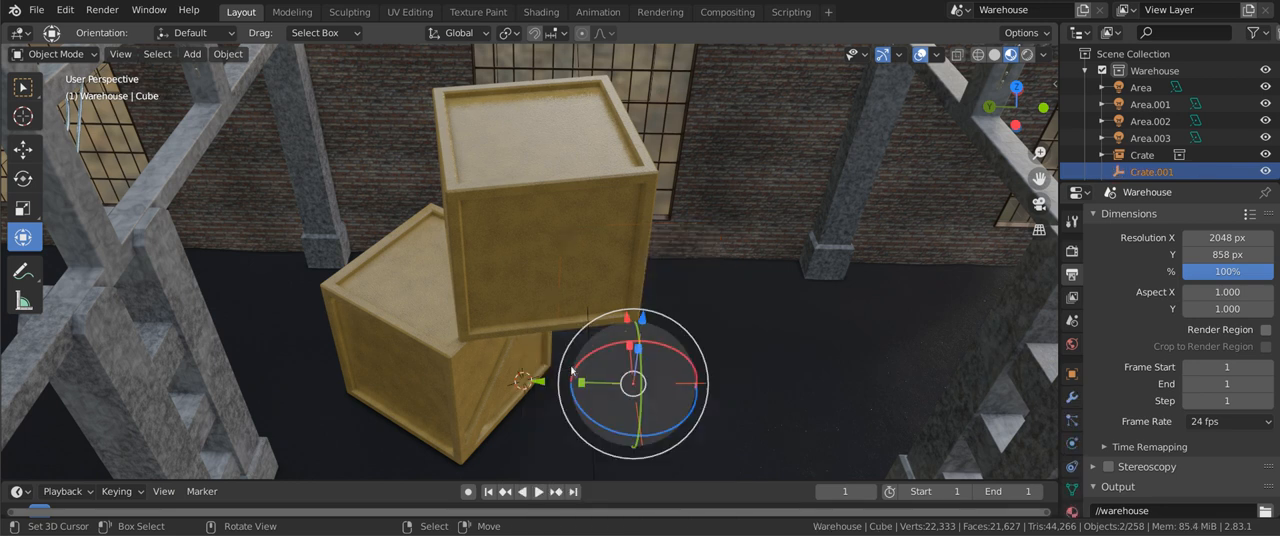
{"action": "left_click_drag", "start_coordinate": [630, 380], "coordinate": [740, 220]}
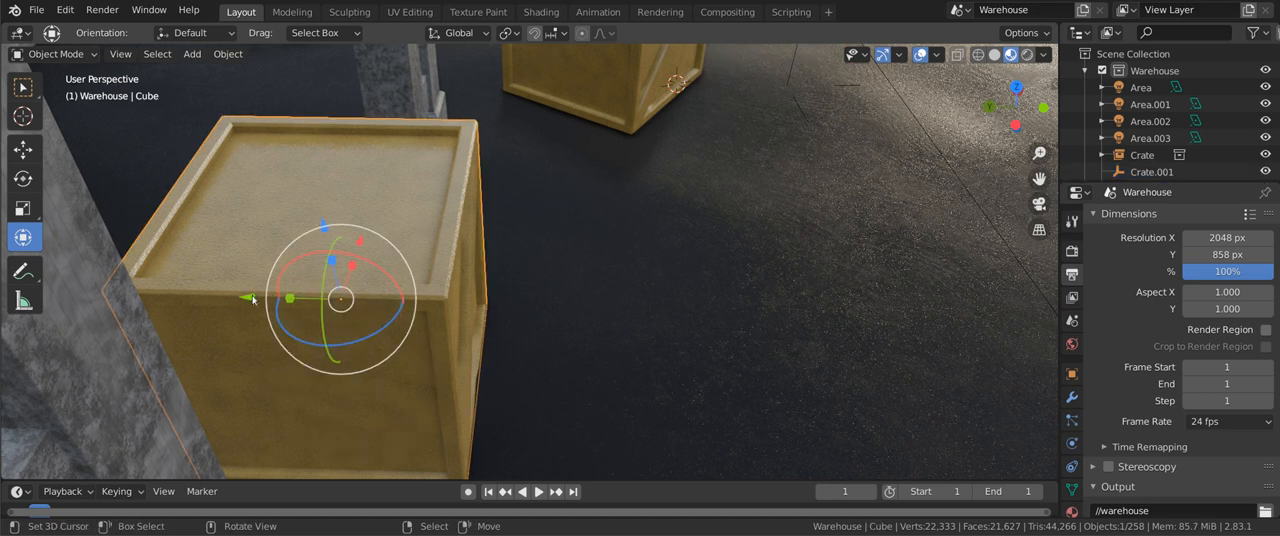
- Tilt the overridden Cube crate with the rotate gizmo so it leans beside the other crates
{"action": "left_click_drag", "start_coordinate": [340, 300], "coordinate": [990, 316]}
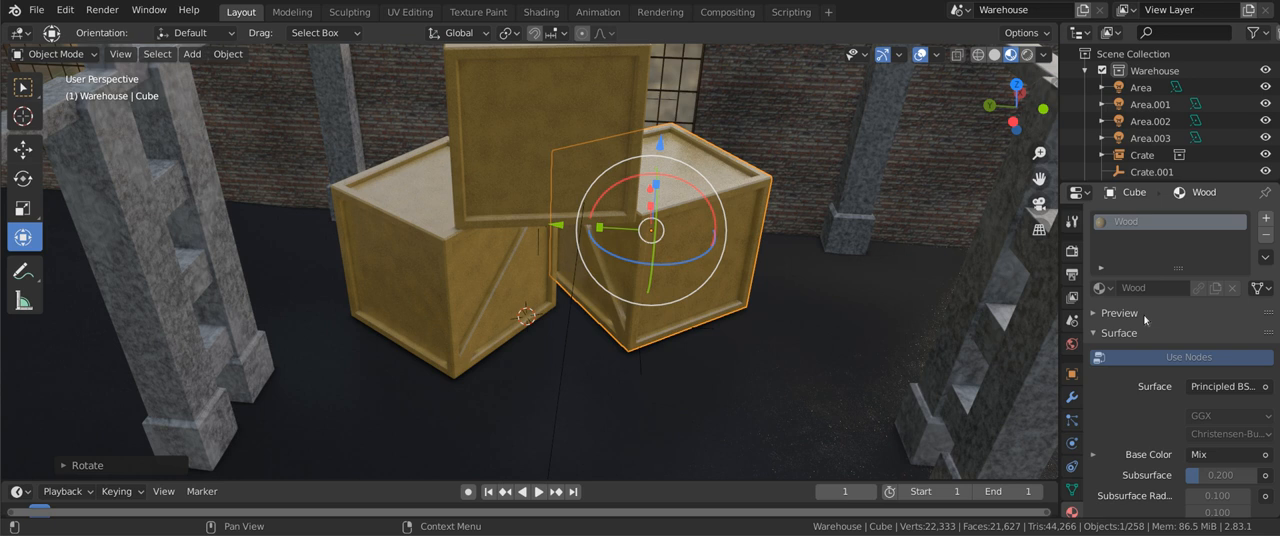
{"action": "mouse_move", "coordinate": [1150, 324]}
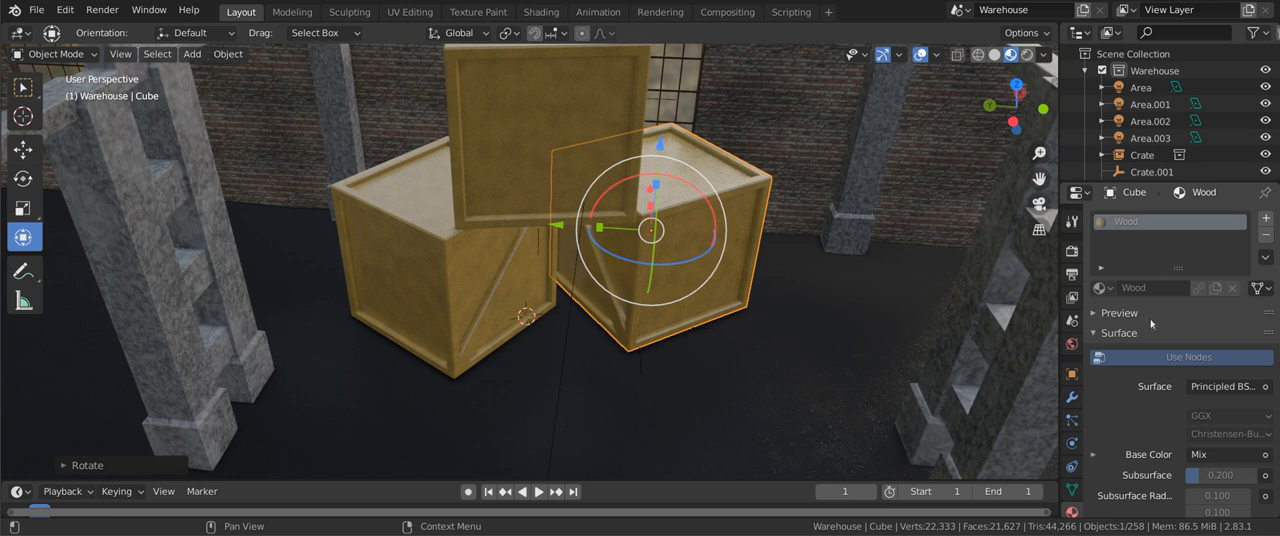
- Swap the crate's Wood material for red Door Metal and start adding its wireframe modifier
{"action": "left_click", "coordinate": [1258, 288]}
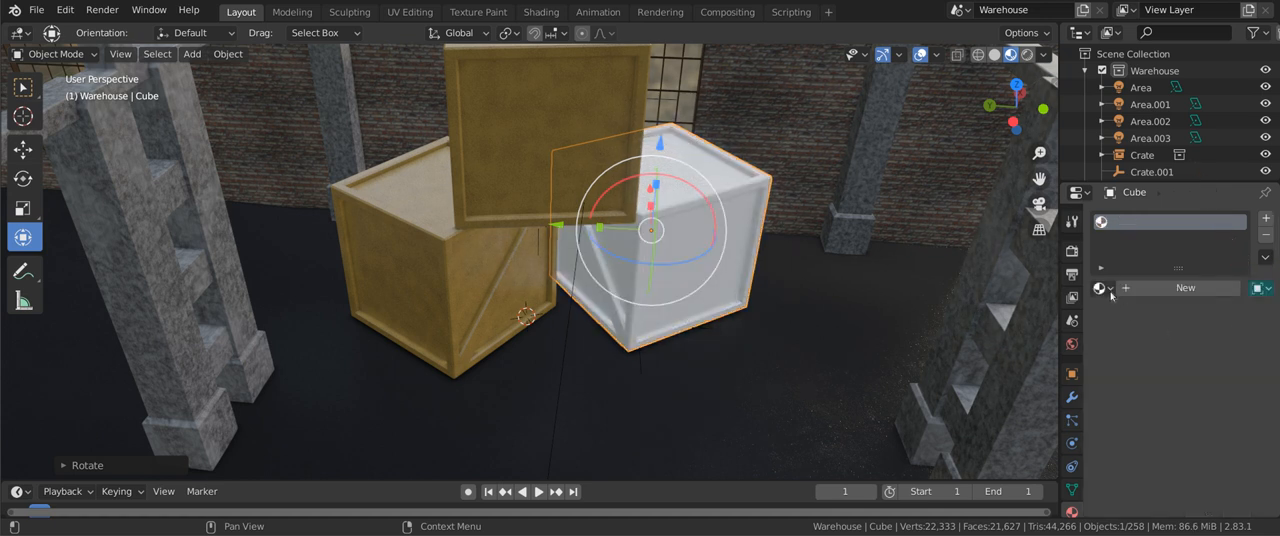
{"action": "left_click", "coordinate": [1100, 288]}
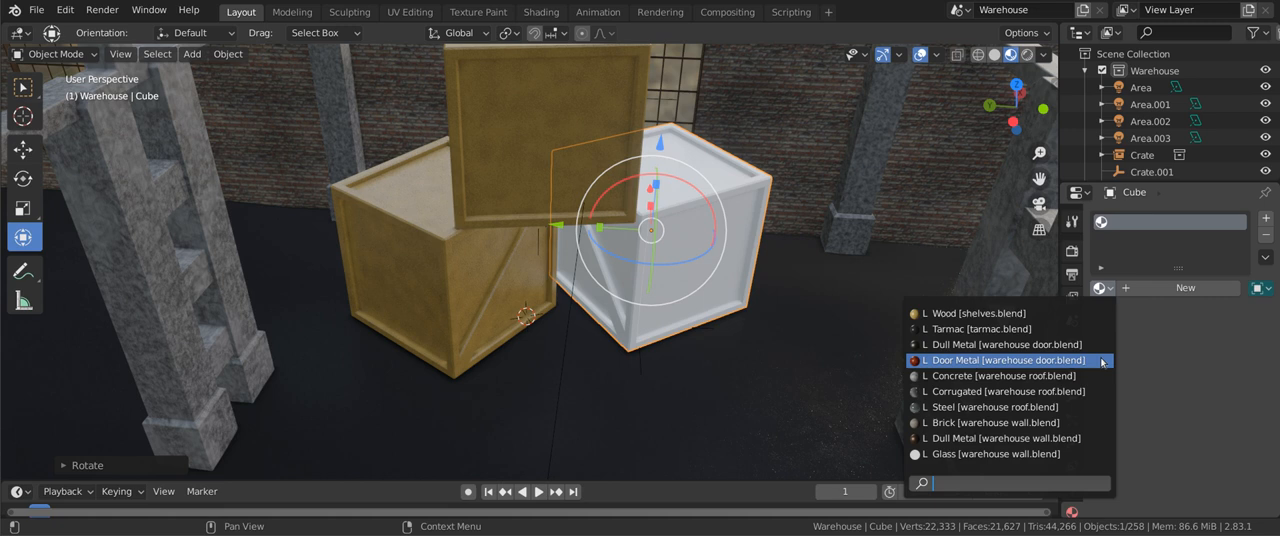
{"action": "left_click", "coordinate": [1006, 360]}
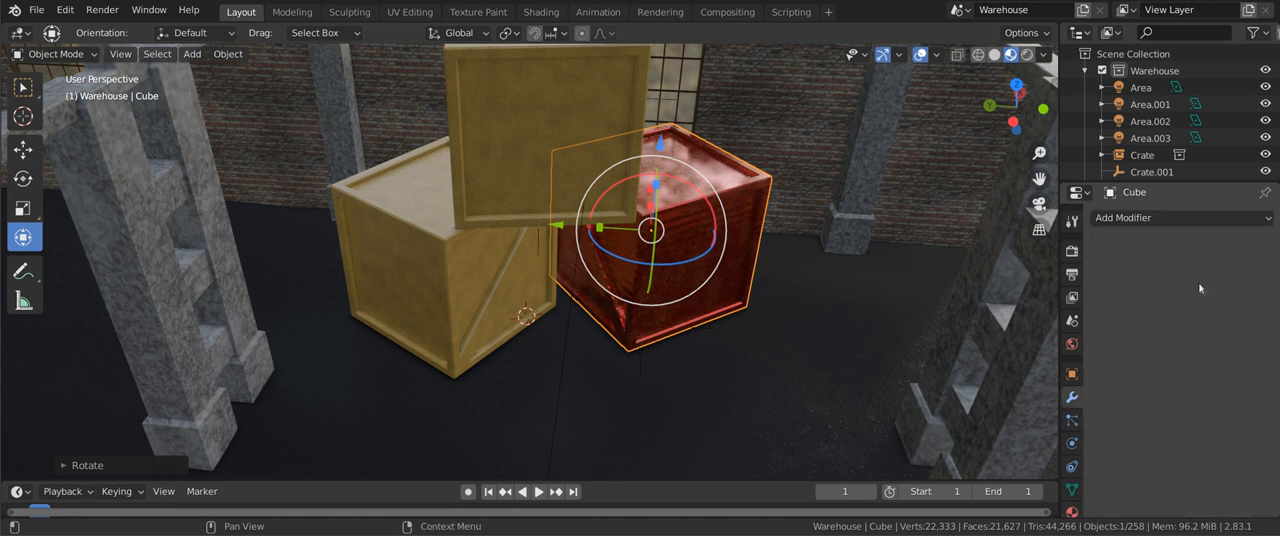
{"action": "left_click", "coordinate": [1124, 216]}
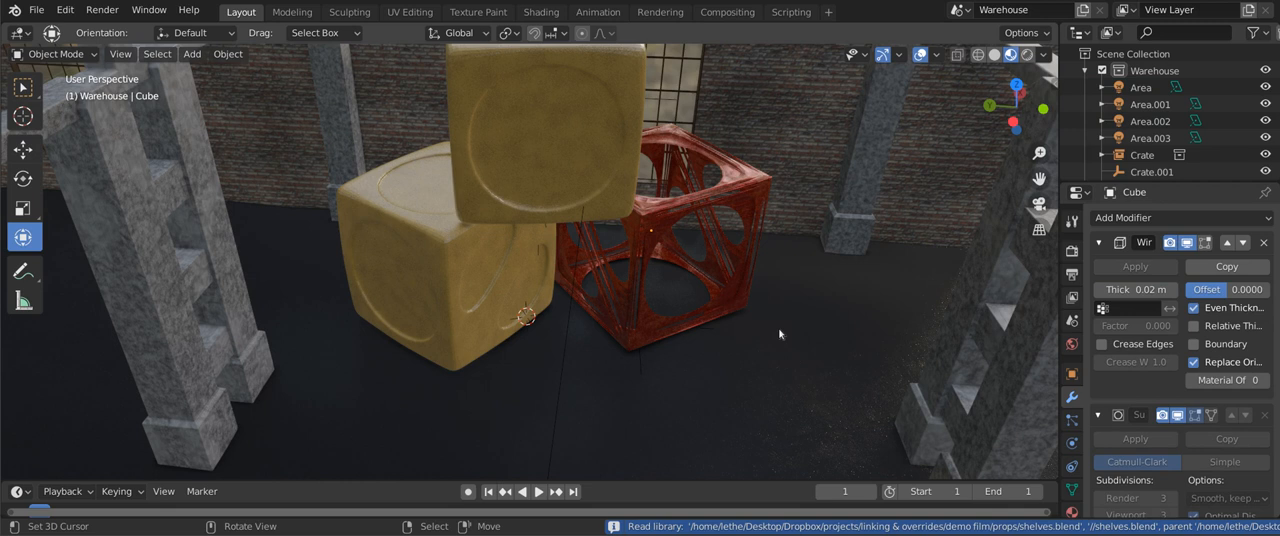
- Reload the warehouse shot file to view the interior with pillars, crates and red door
{"action": "left_click", "coordinate": [650, 230]}
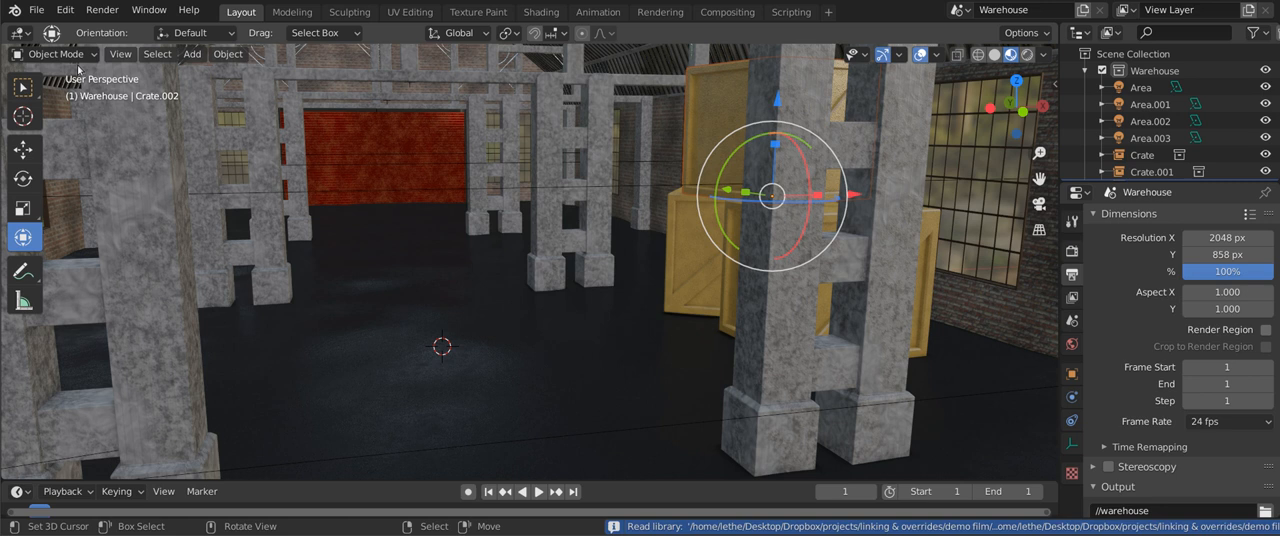
- Link the Ant collection from ant.blend into the Warehouse scene
{"action": "left_click", "coordinate": [36, 8]}
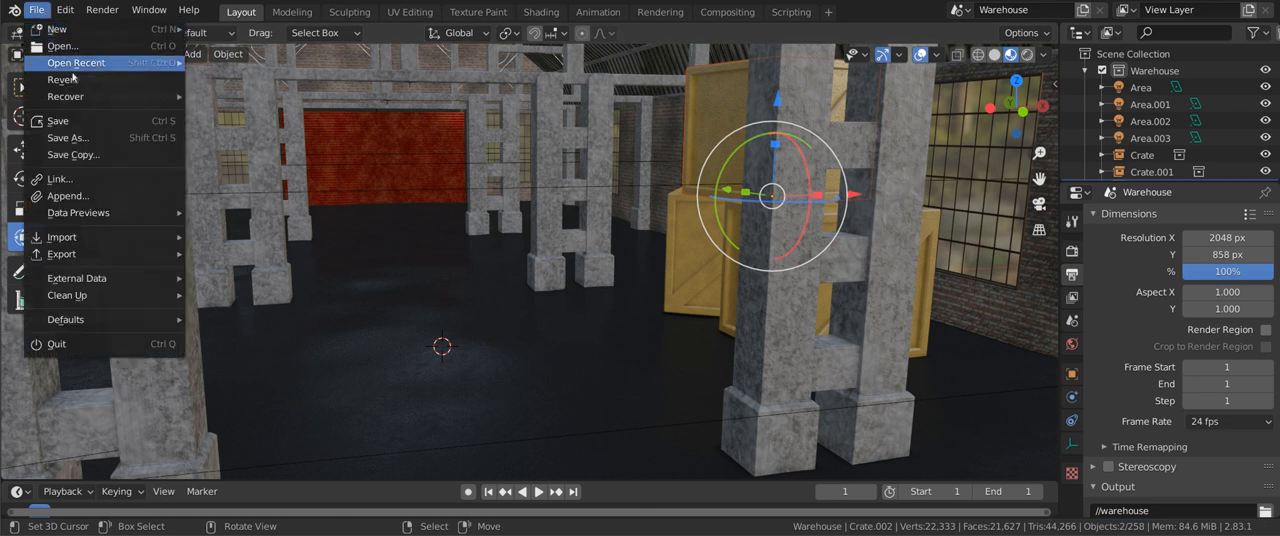
{"action": "left_click", "coordinate": [58, 178]}
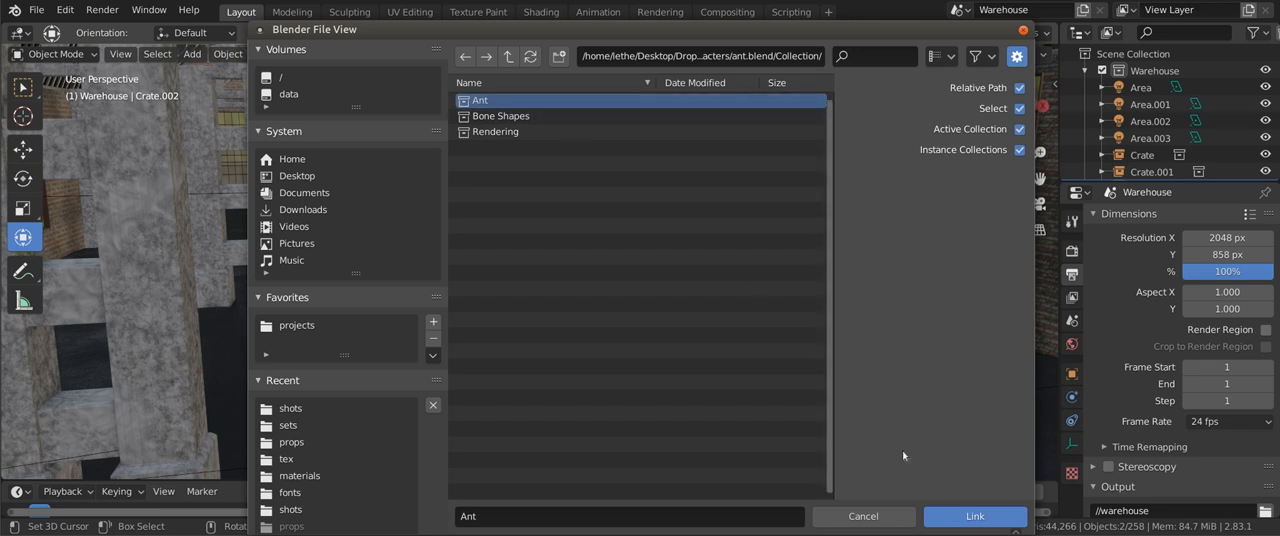
{"action": "left_click", "coordinate": [974, 516]}
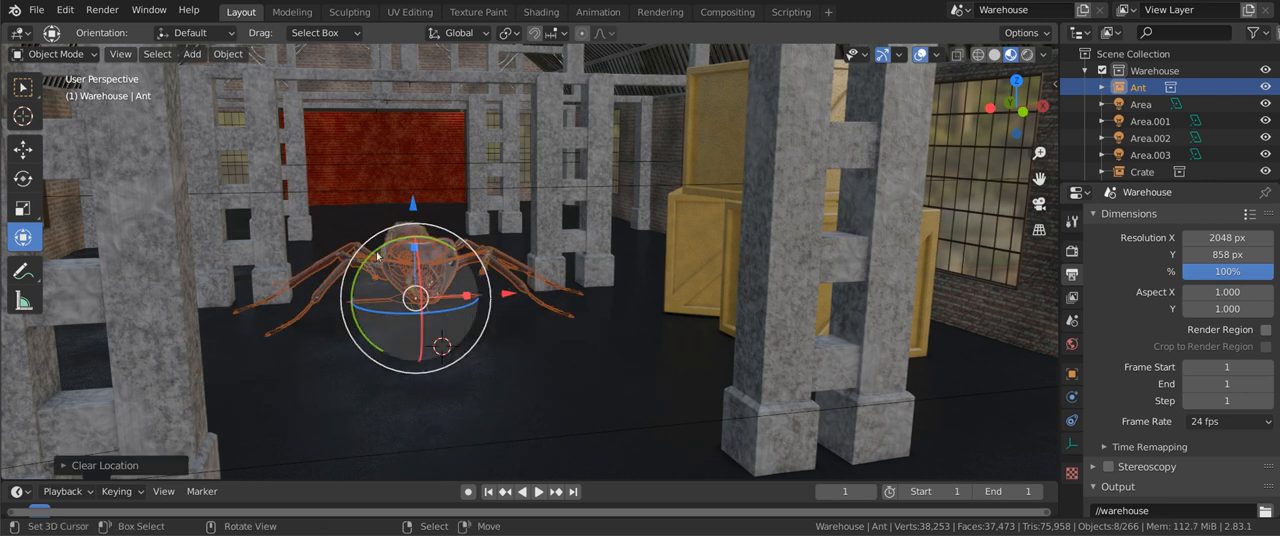
- Make a library override of the ant with AntRig as the editable override object
{"action": "left_click", "coordinate": [228, 54]}
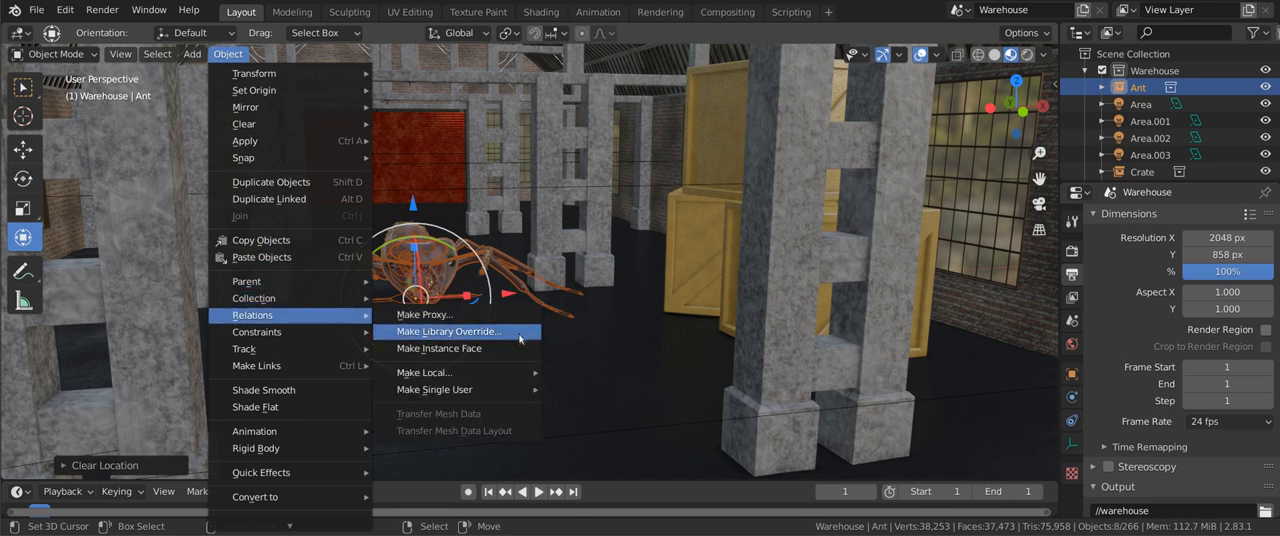
{"action": "left_click", "coordinate": [448, 332]}
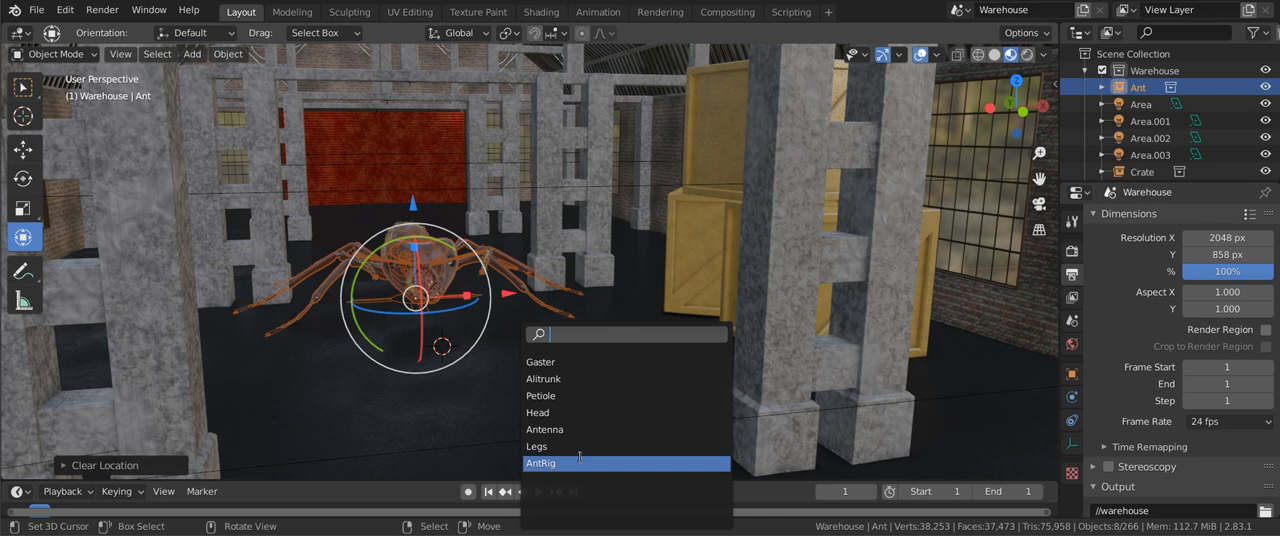
{"action": "left_click", "coordinate": [568, 464]}
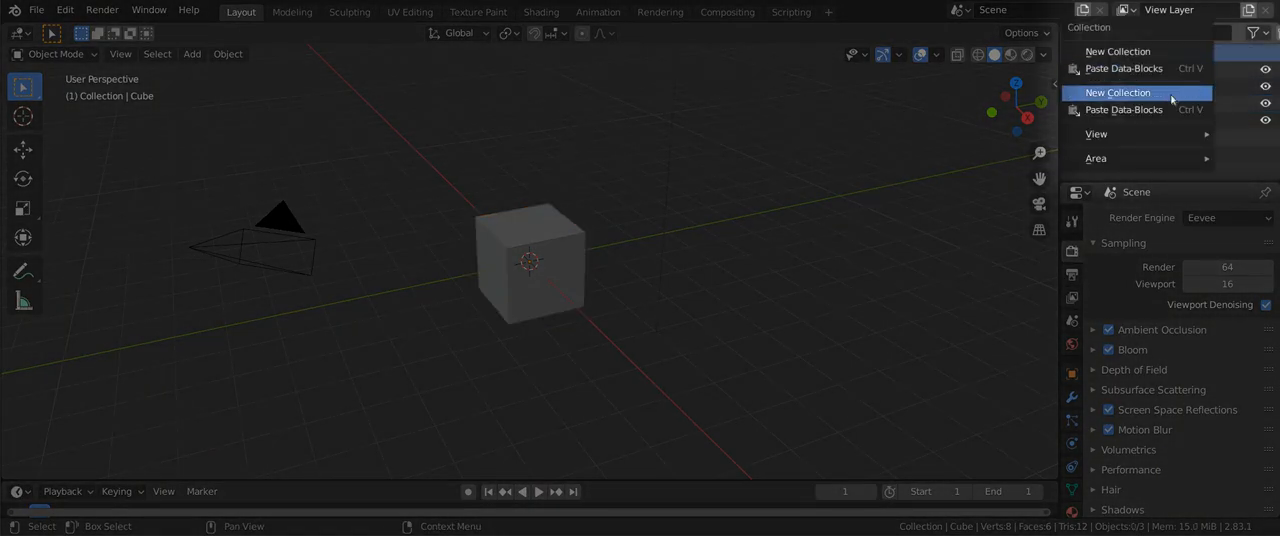
- Create a new collection in the Outliner and name it Shelter
{"action": "left_click", "coordinate": [1116, 92]}
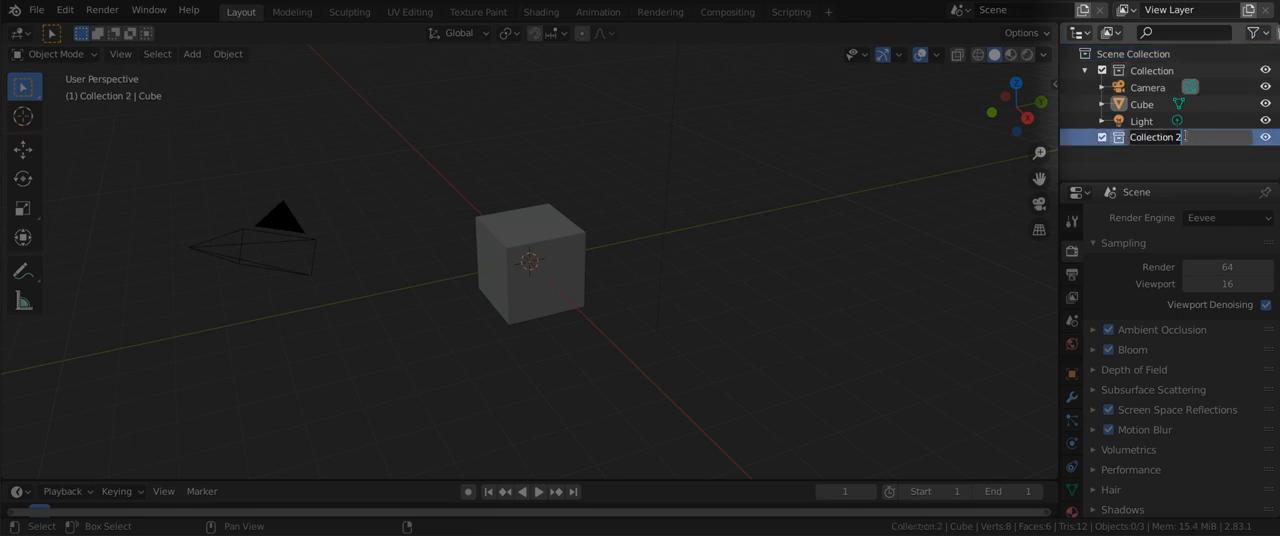
{"action": "type", "text": "Shelter"}
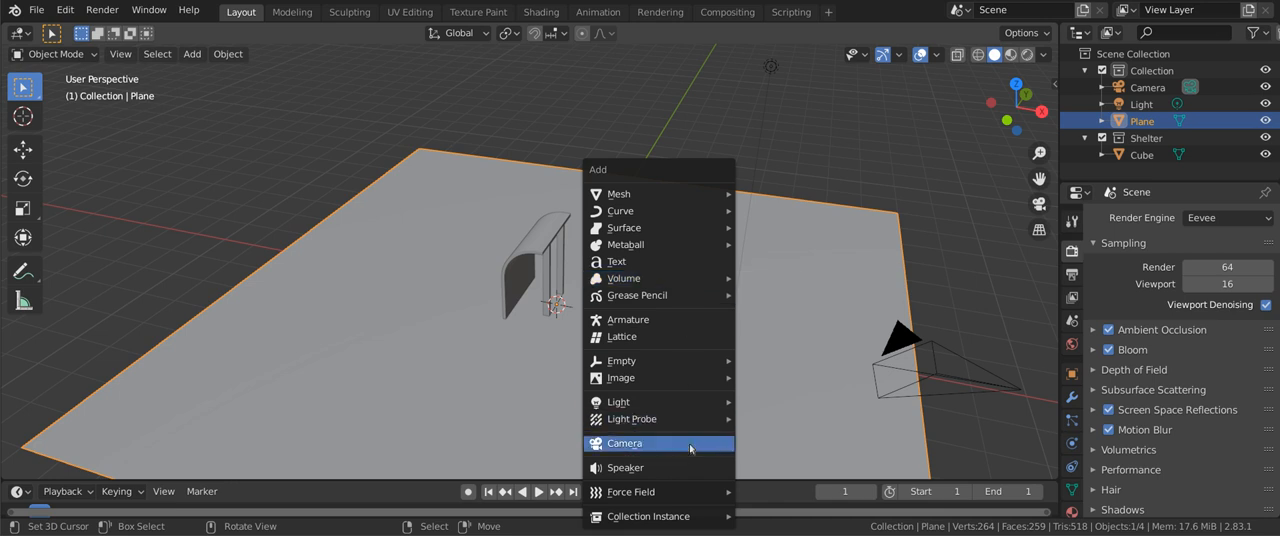
{"action": "mouse_move", "coordinate": [648, 516]}
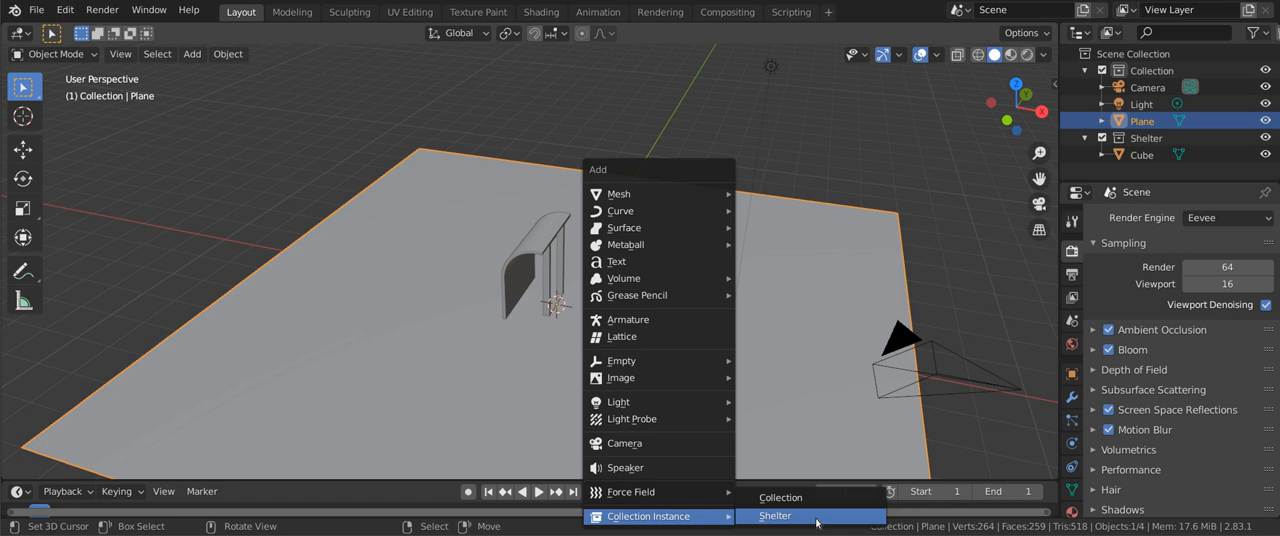
- Add a Shelter collection instance into the viewport via Shift+A
{"action": "left_click", "coordinate": [776, 516]}
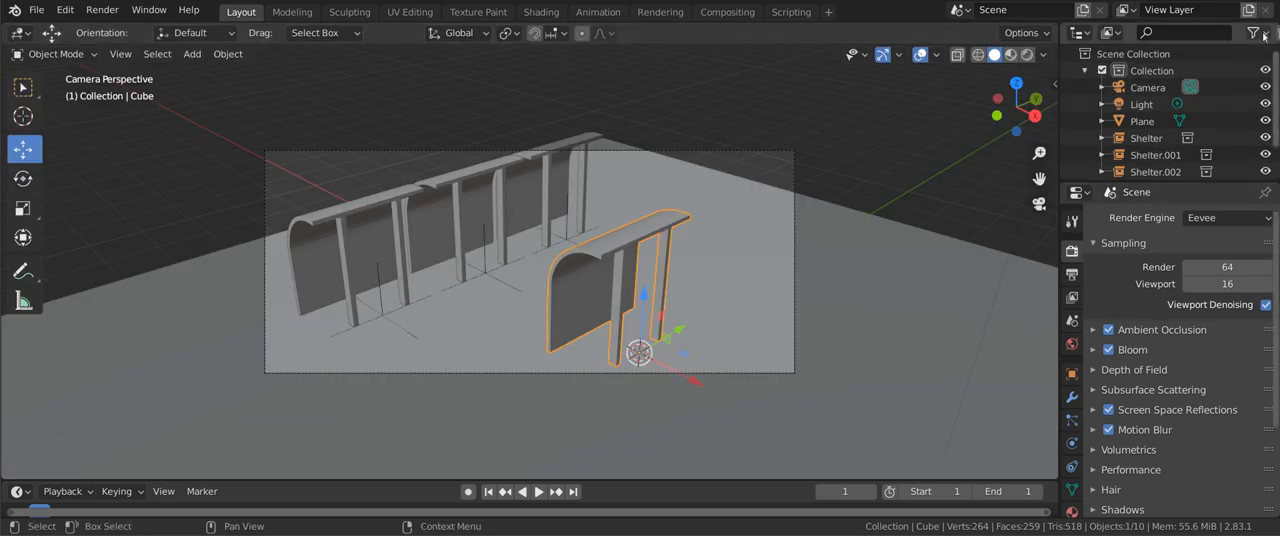
- Hide the original shelter model and start a child collection under Shelter named from 'lib'
{"action": "left_click", "coordinate": [1252, 32]}
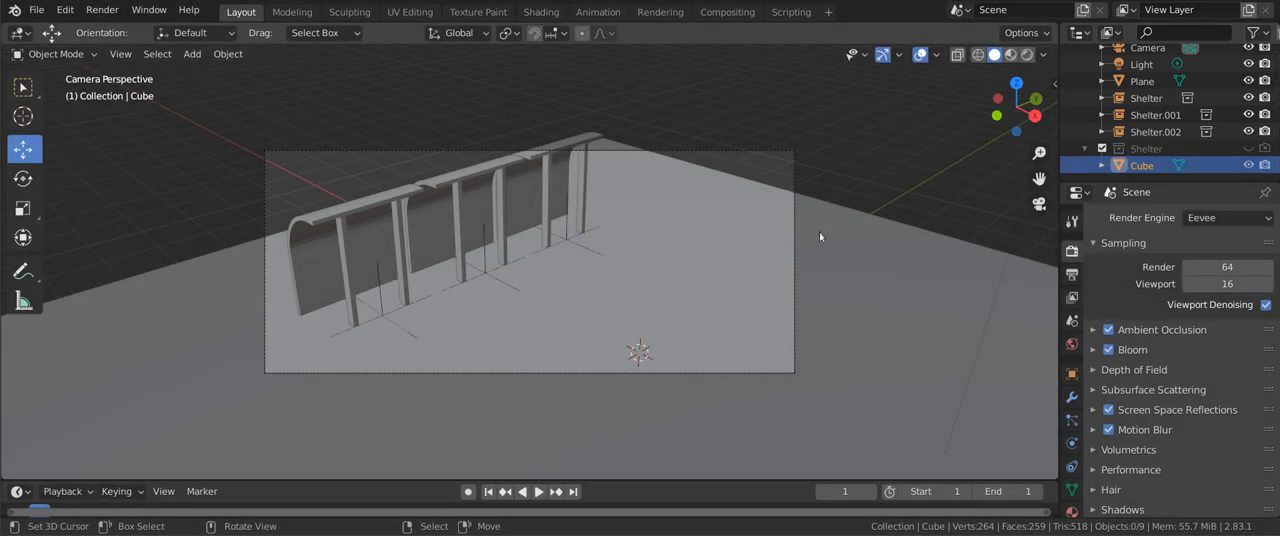
{"action": "key", "text": "F12"}
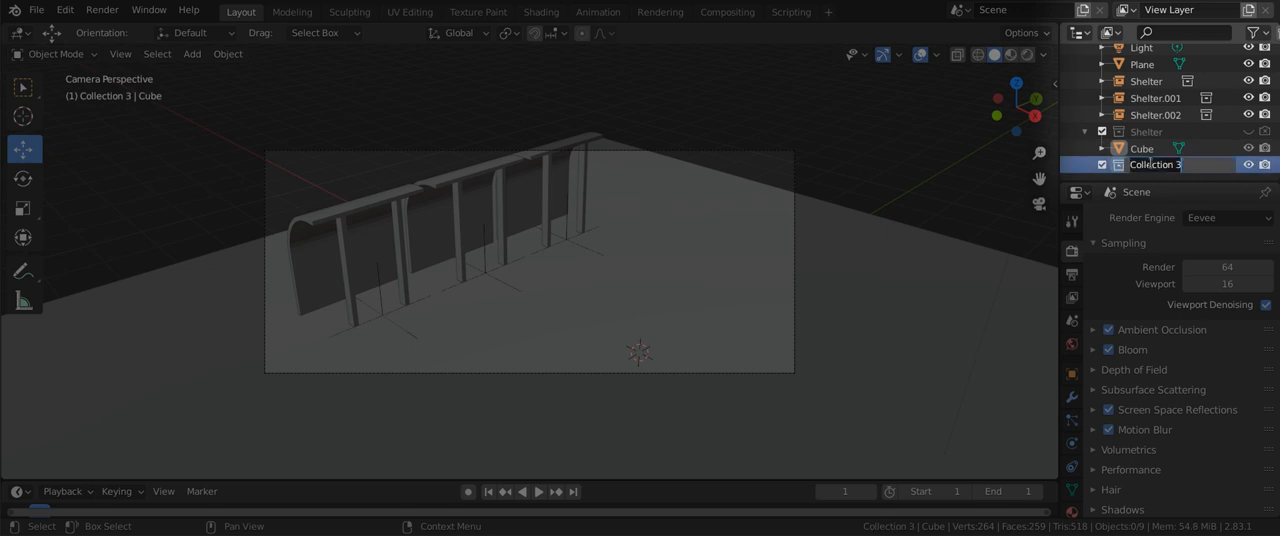
{"action": "type", "text": "lib"}
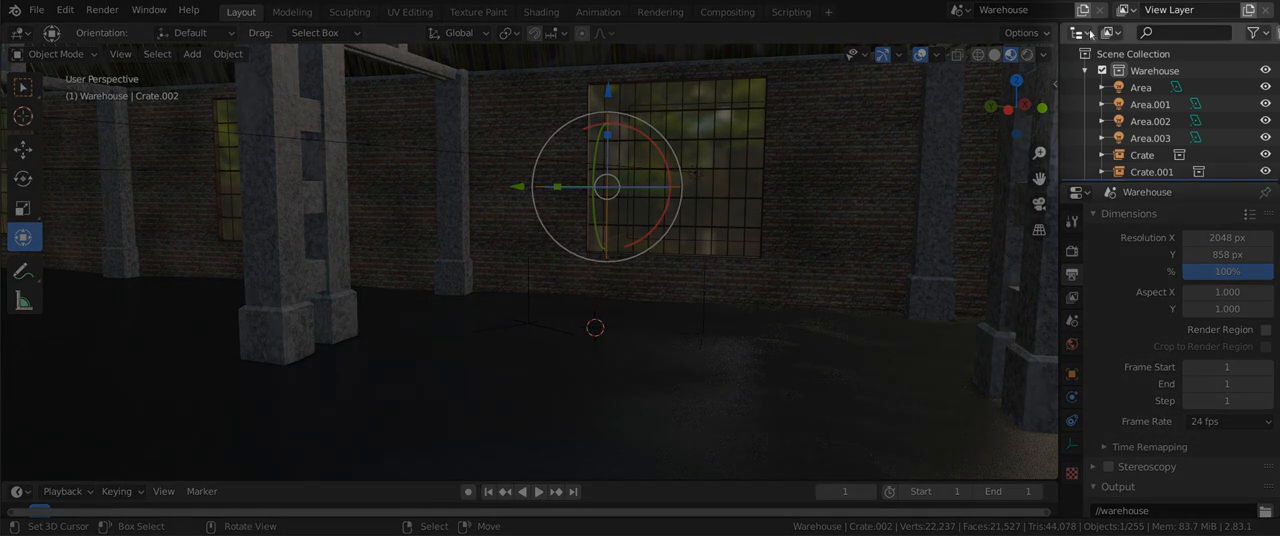
- Switch the Outliner to Blender File and relocate the broken crate.blend library to its new file
{"action": "left_click", "coordinate": [1110, 32]}
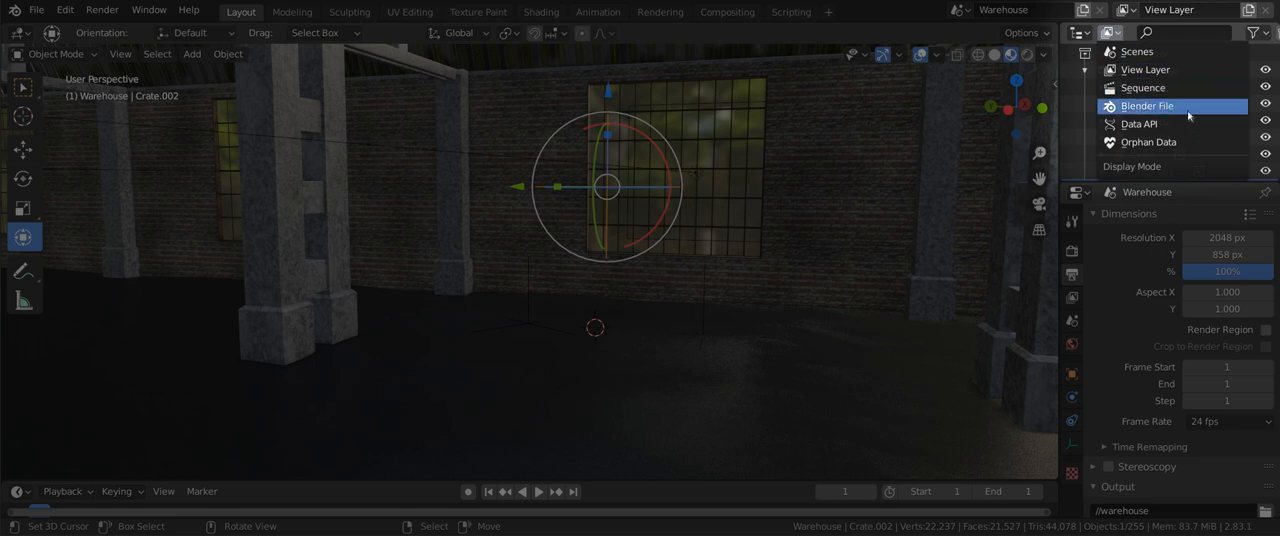
{"action": "mouse_move", "coordinate": [1190, 110]}
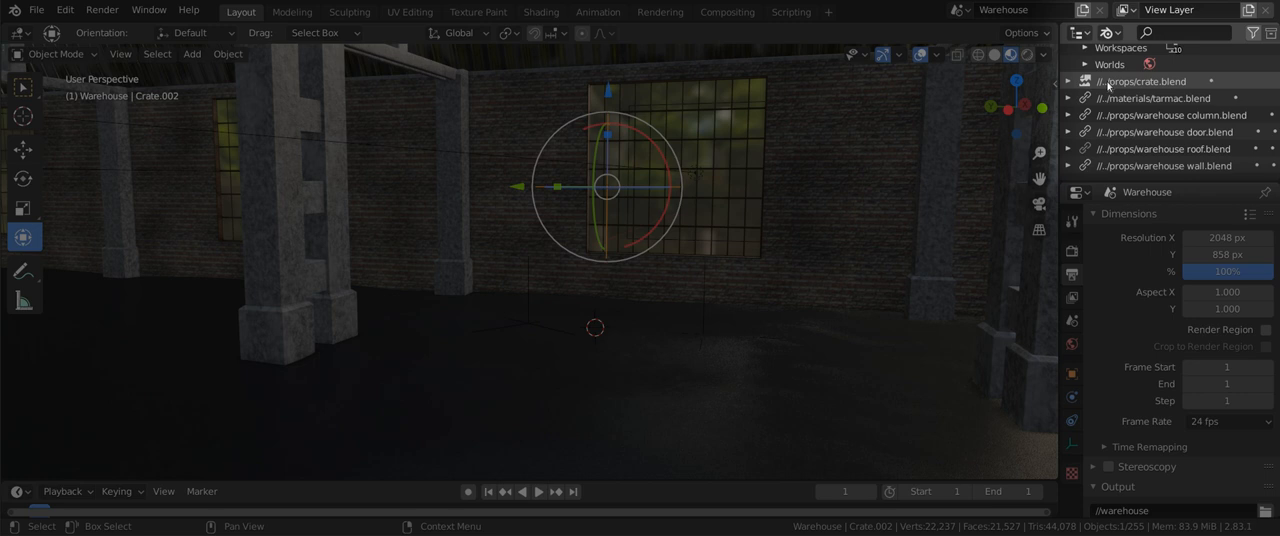
{"action": "right_click", "coordinate": [1144, 80]}
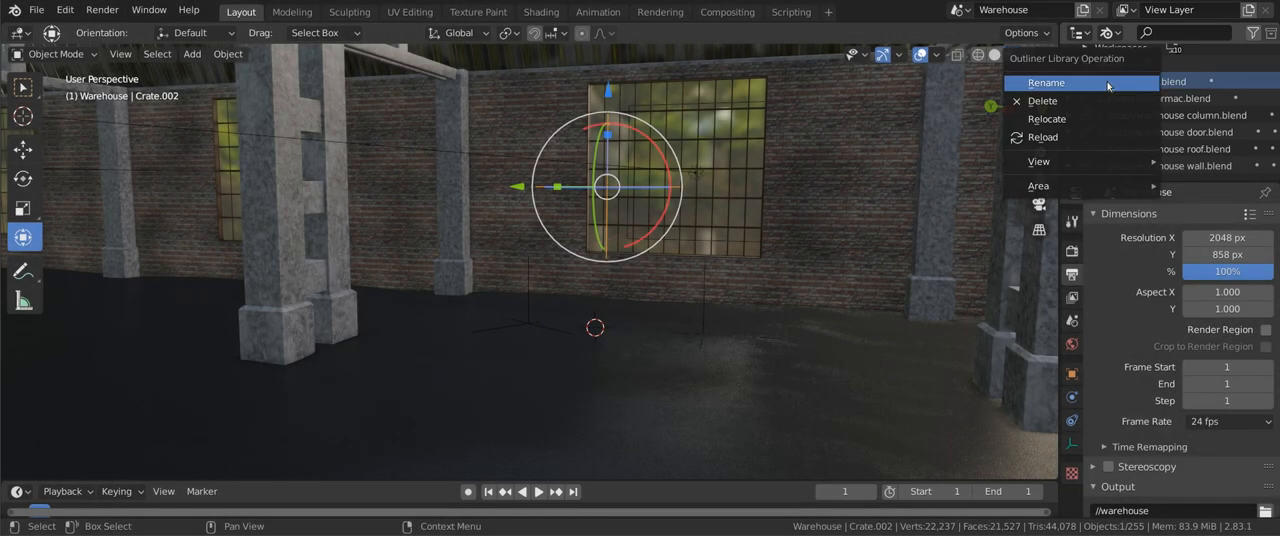
{"action": "mouse_move", "coordinate": [1048, 118]}
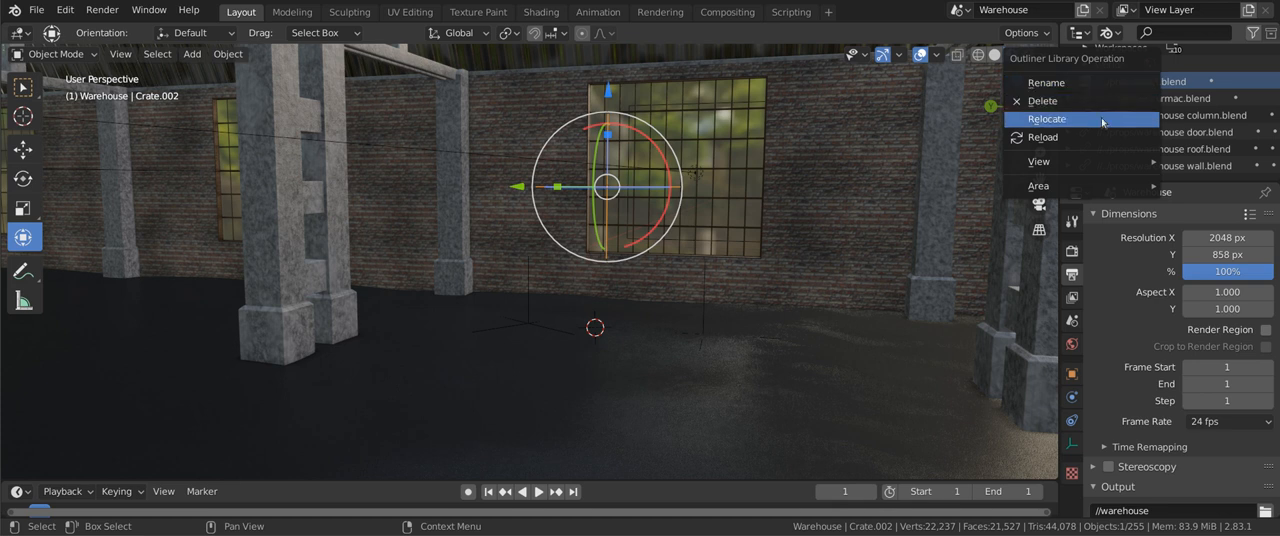
{"action": "left_click", "coordinate": [1048, 118]}
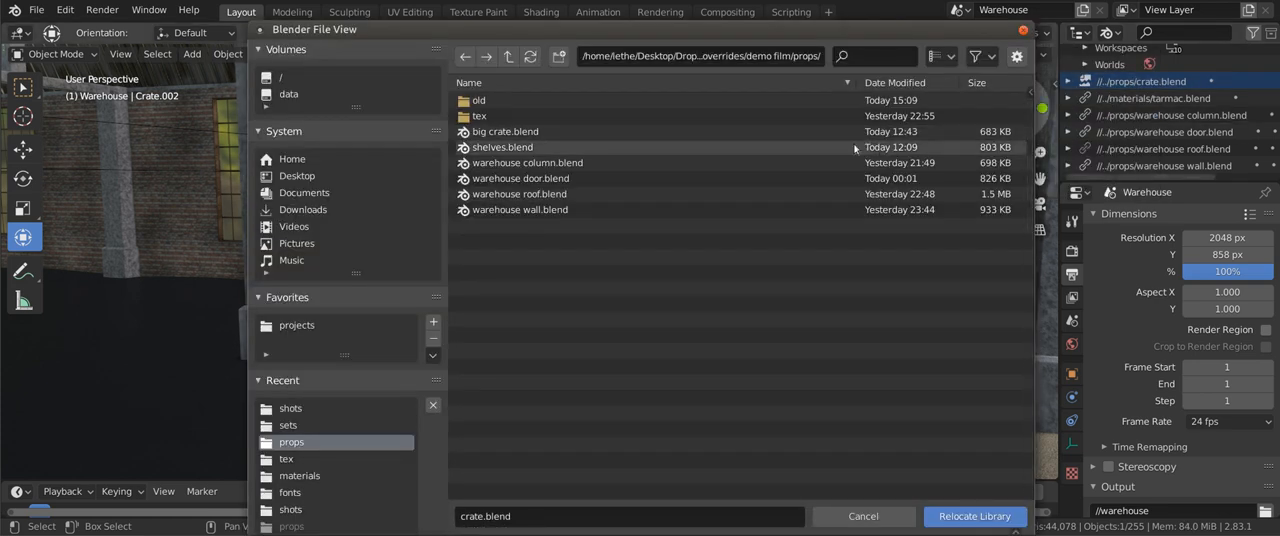
{"action": "left_click", "coordinate": [504, 132]}
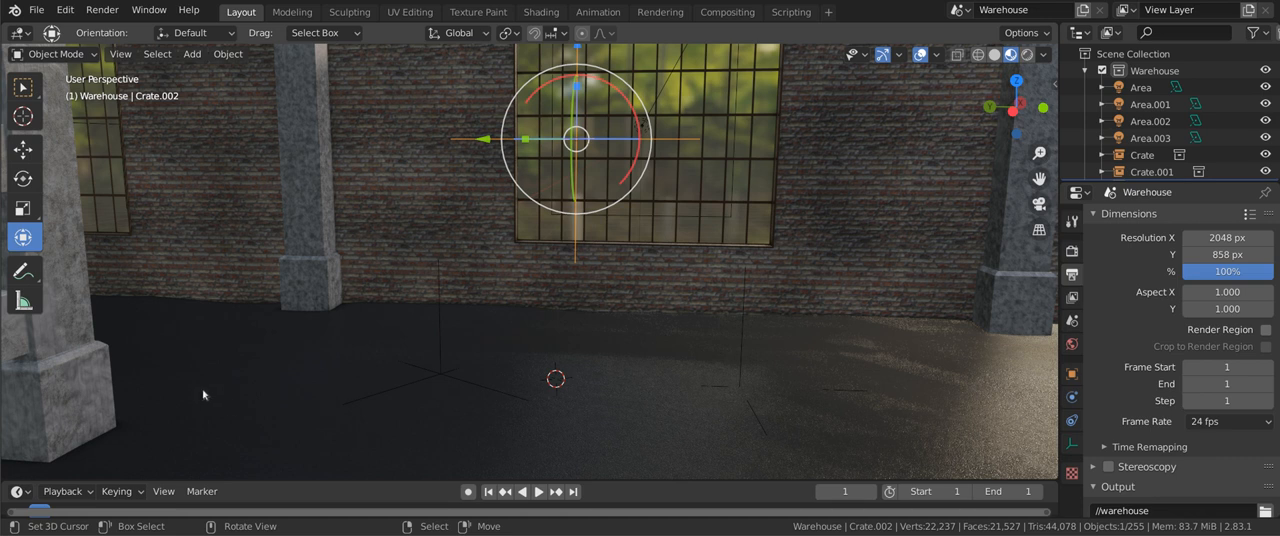
- Link the Big Crate collection from crate.blend into the shot
{"action": "left_click", "coordinate": [36, 8]}
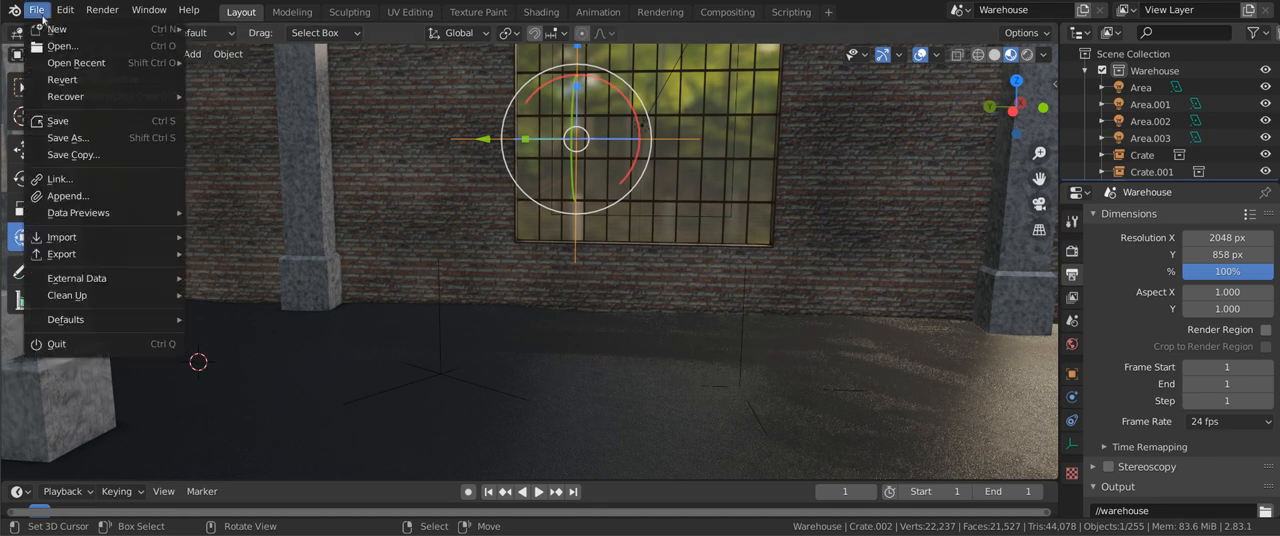
{"action": "left_click", "coordinate": [60, 178]}
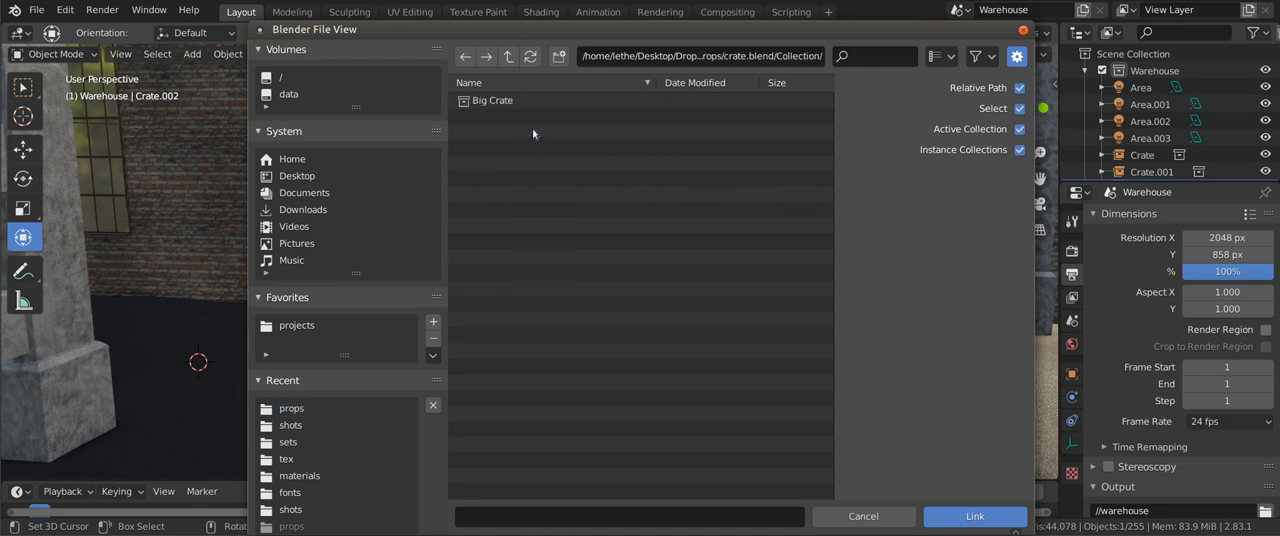
{"action": "left_click", "coordinate": [974, 516]}
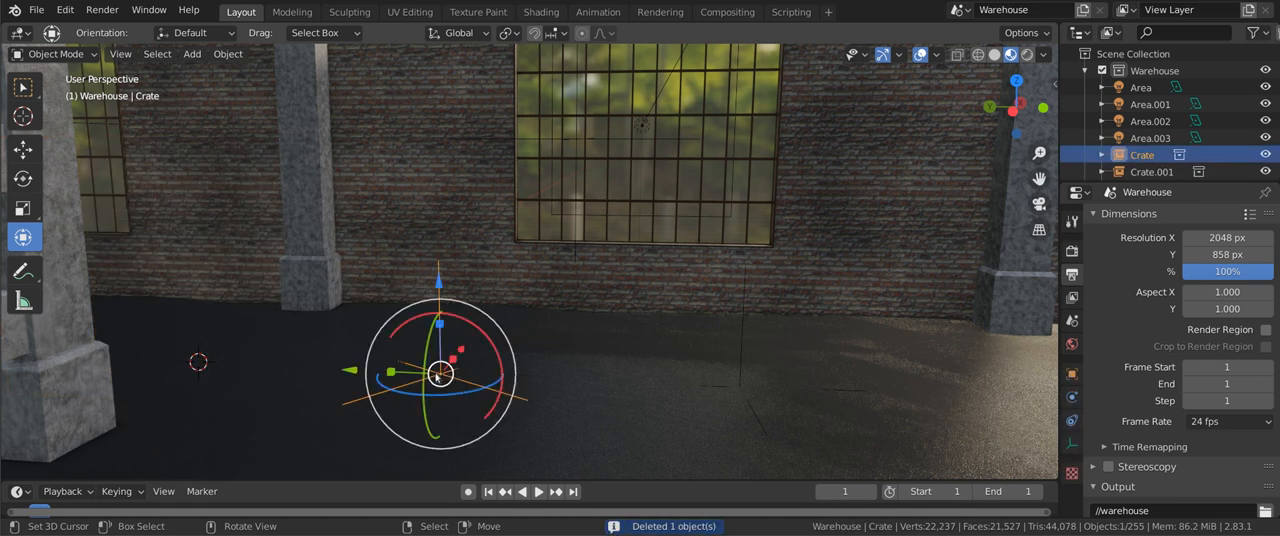
- Set the Crate object's Instancing collection to Big Crate
{"action": "left_click", "coordinate": [1072, 376]}
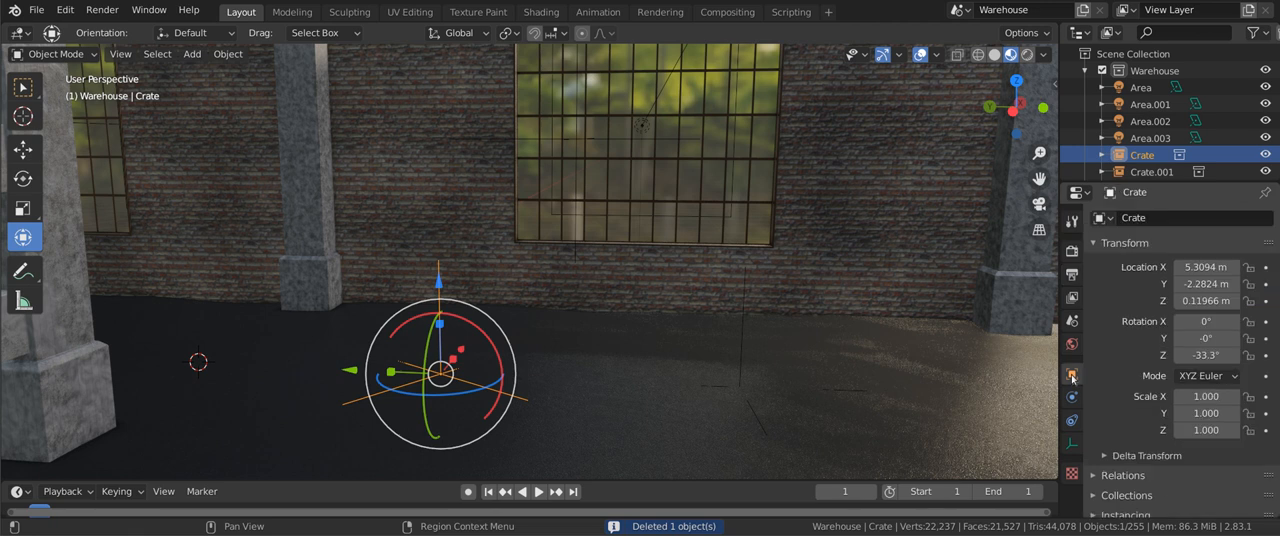
{"action": "scroll", "scroll_direction": "down", "scroll_amount": 3}
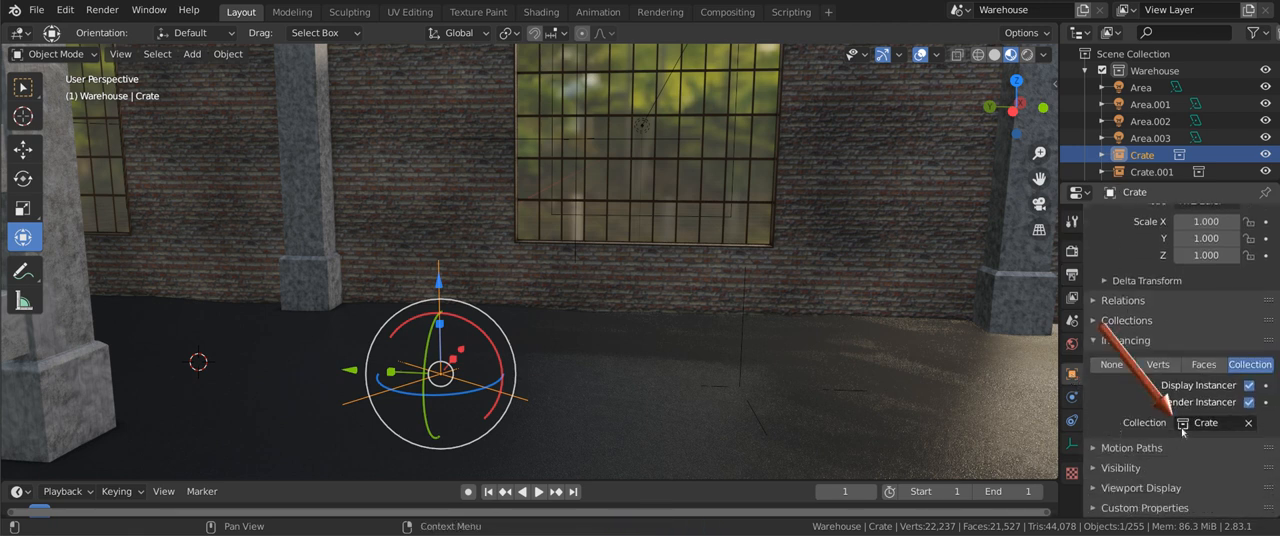
{"action": "left_click", "coordinate": [1184, 422]}
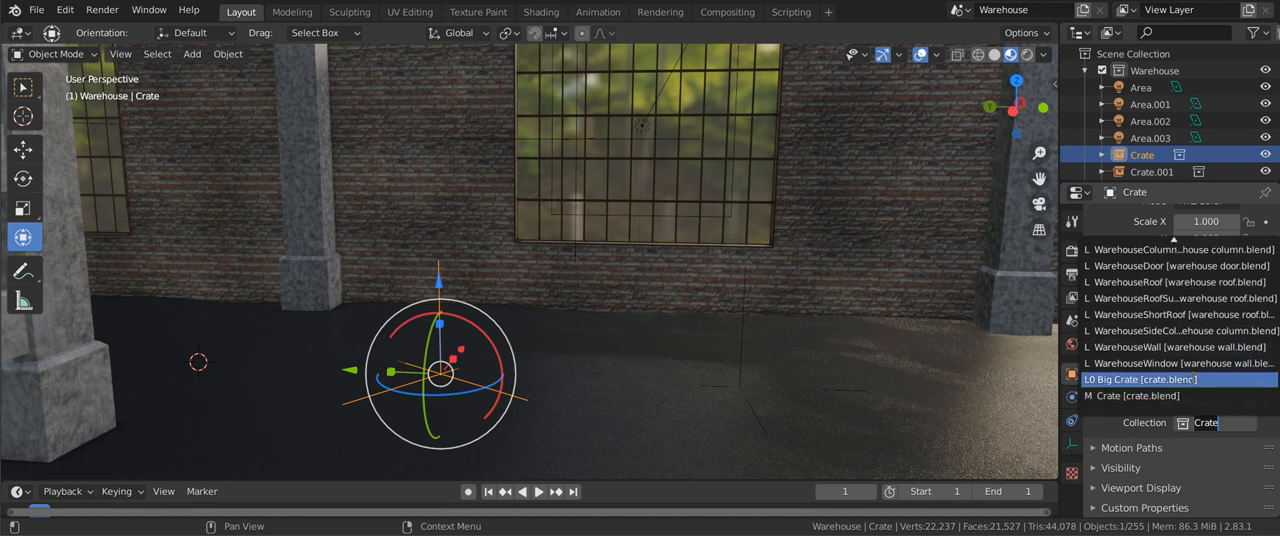
{"action": "left_click", "coordinate": [1152, 172]}
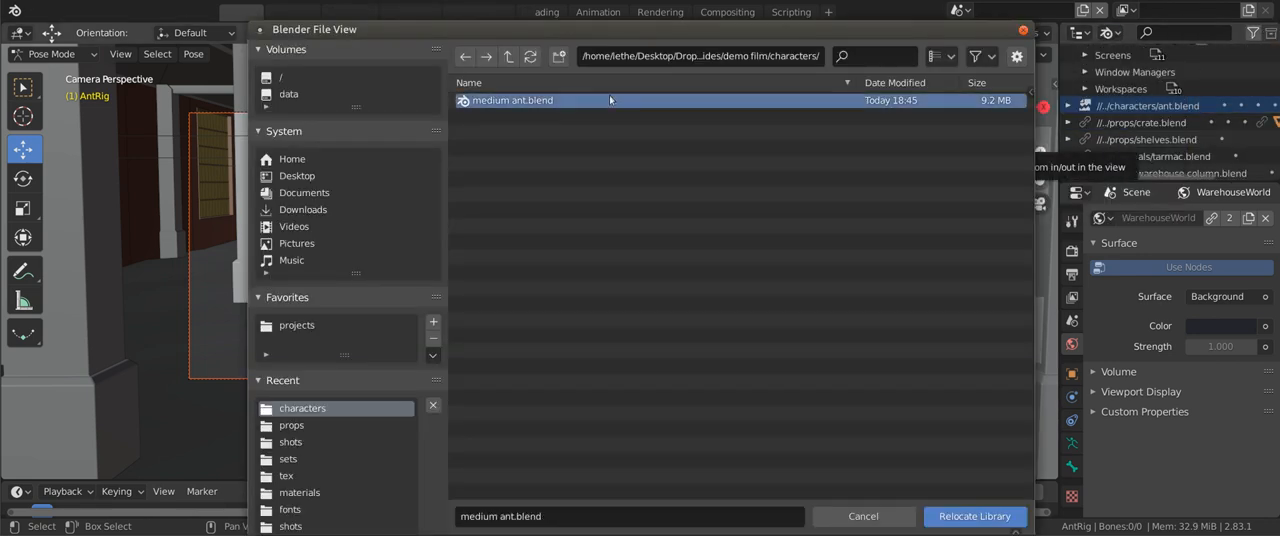
- Relocate the ant library to medium ant.blend so the rigged ant reappears
{"action": "left_click", "coordinate": [972, 516]}
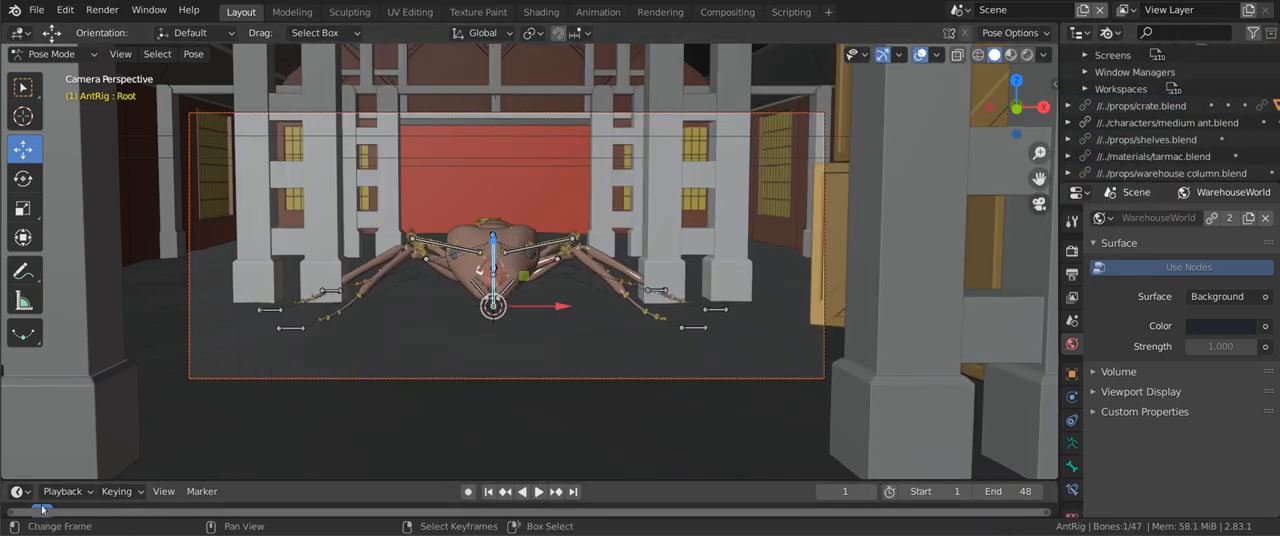
{"action": "left_click", "coordinate": [36, 8]}
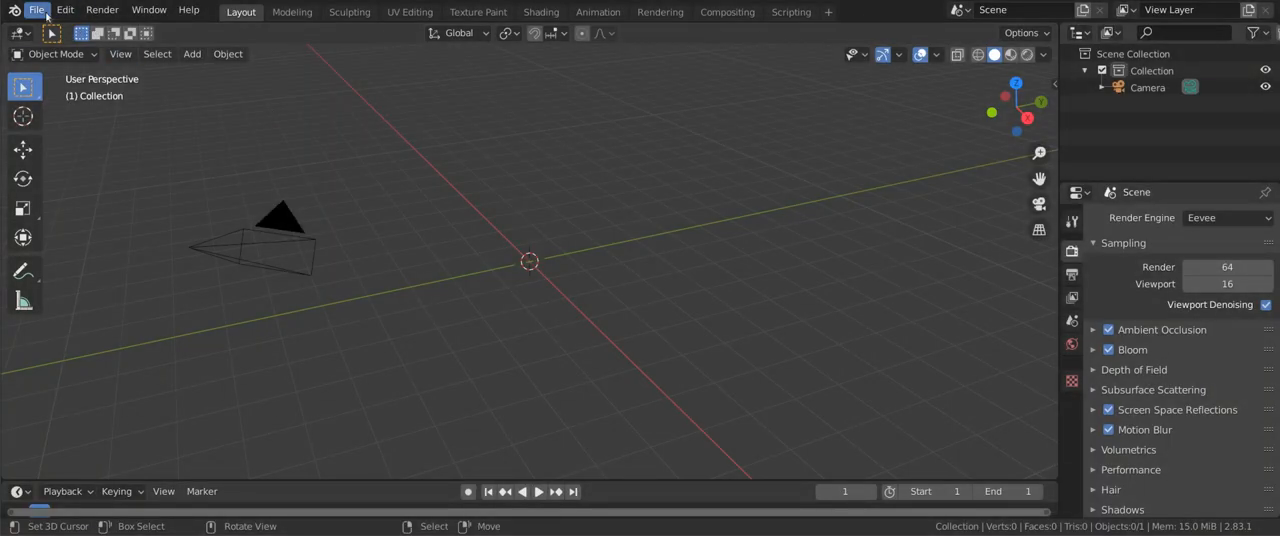
- Link the DanceFloor scene from dance_floor.blend, then browse into ant.blend for more data
{"action": "left_click", "coordinate": [36, 8]}
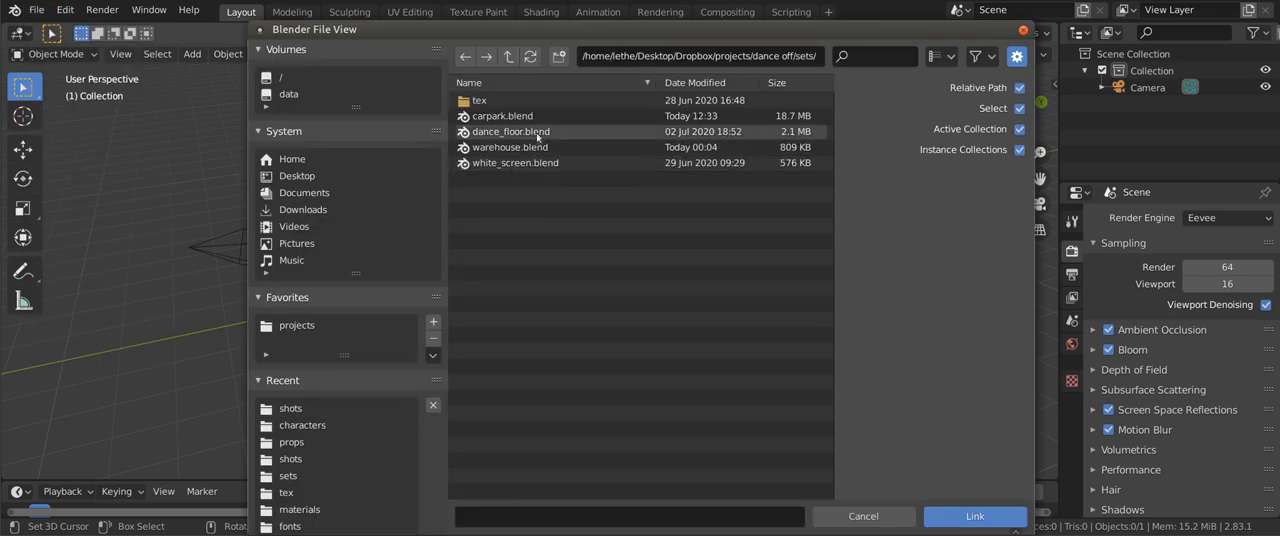
{"action": "double_click", "coordinate": [512, 132]}
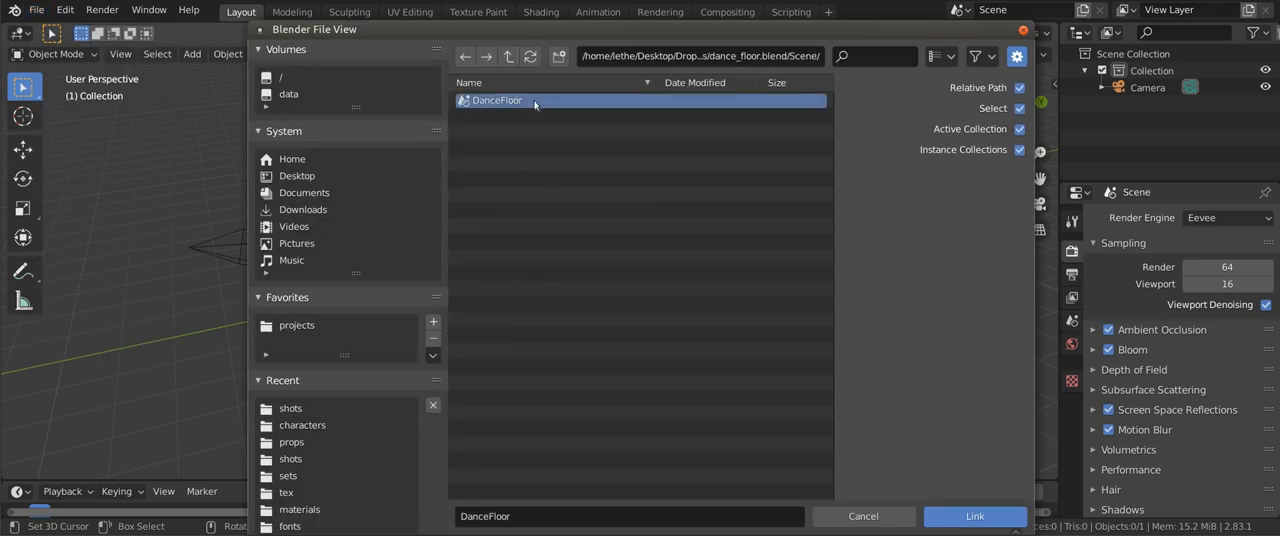
{"action": "left_click", "coordinate": [972, 516]}
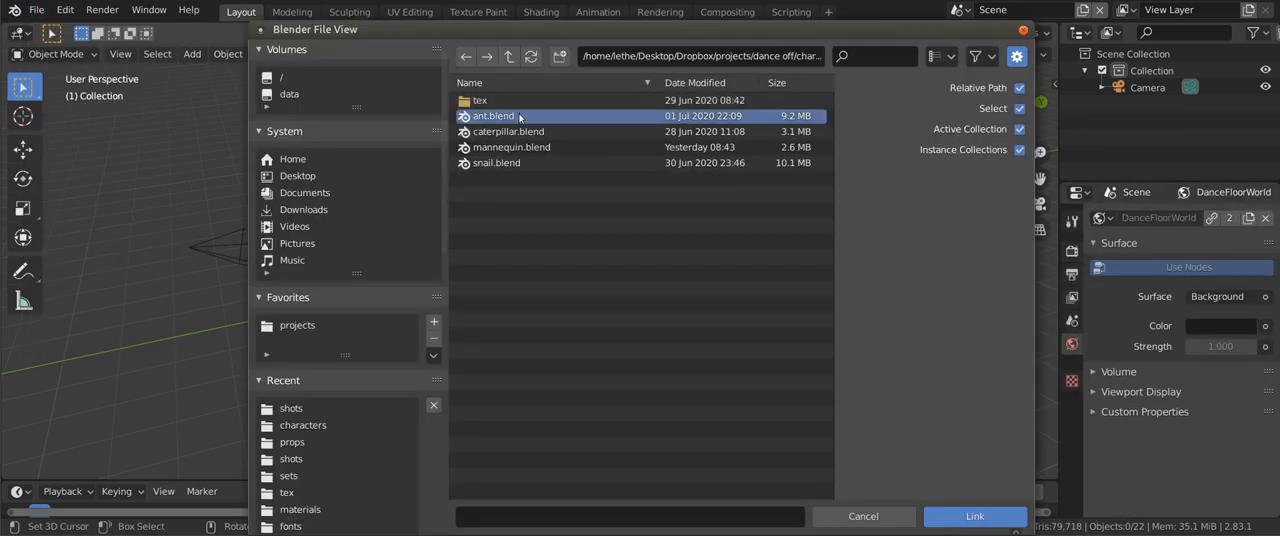
{"action": "double_click", "coordinate": [492, 116]}
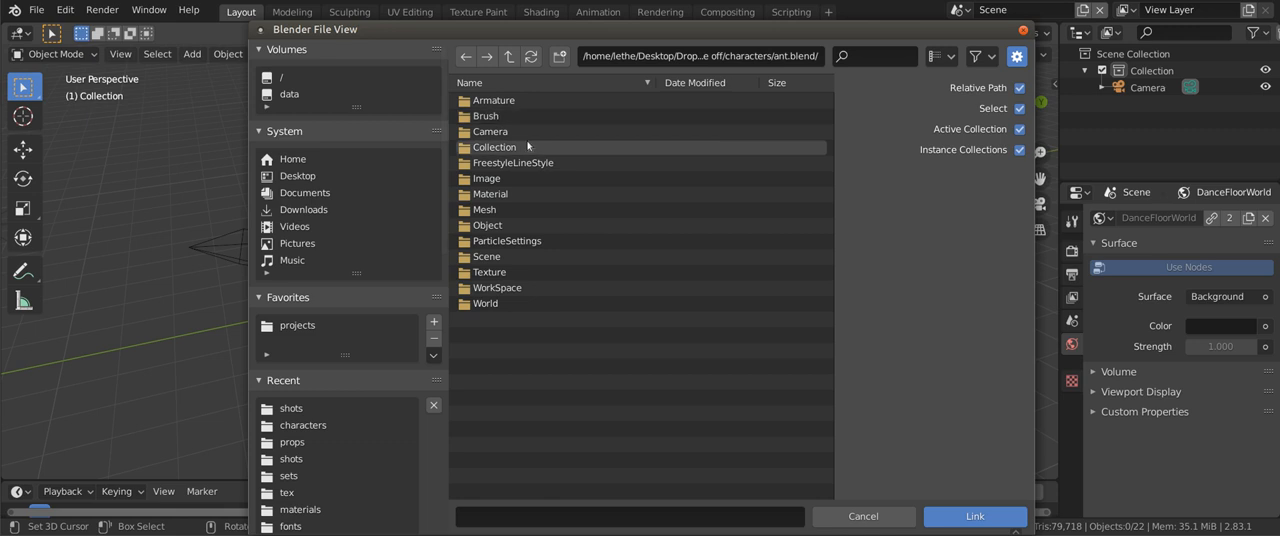